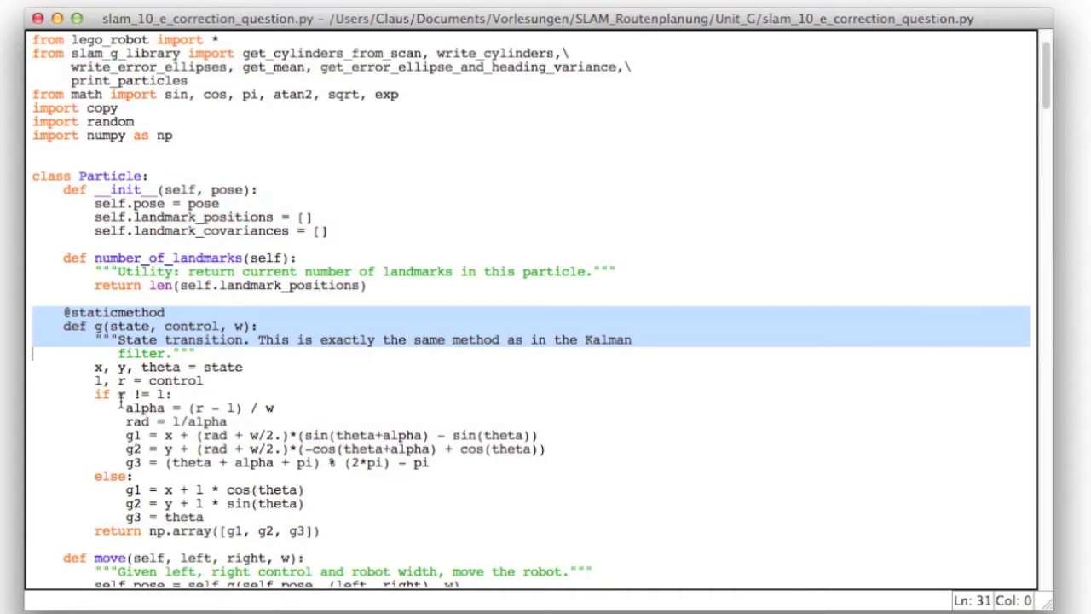
Scroll down through the file listing in the Open dialog.
{"action": "scroll", "scroll_direction": "down", "scroll_amount": 3}
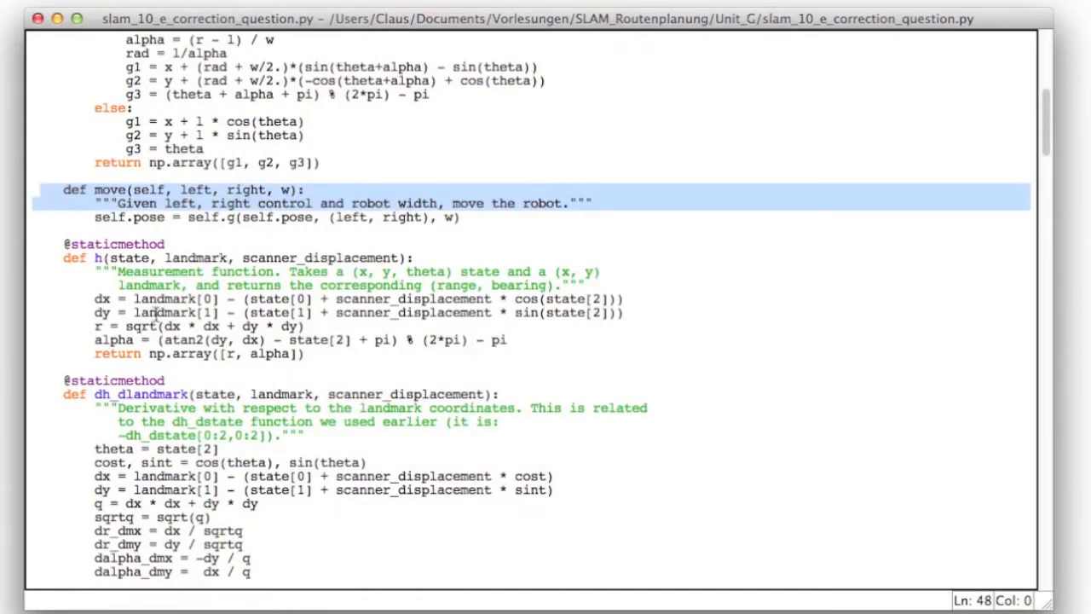
{"action": "scroll", "scroll_direction": "down", "scroll_amount": 3}
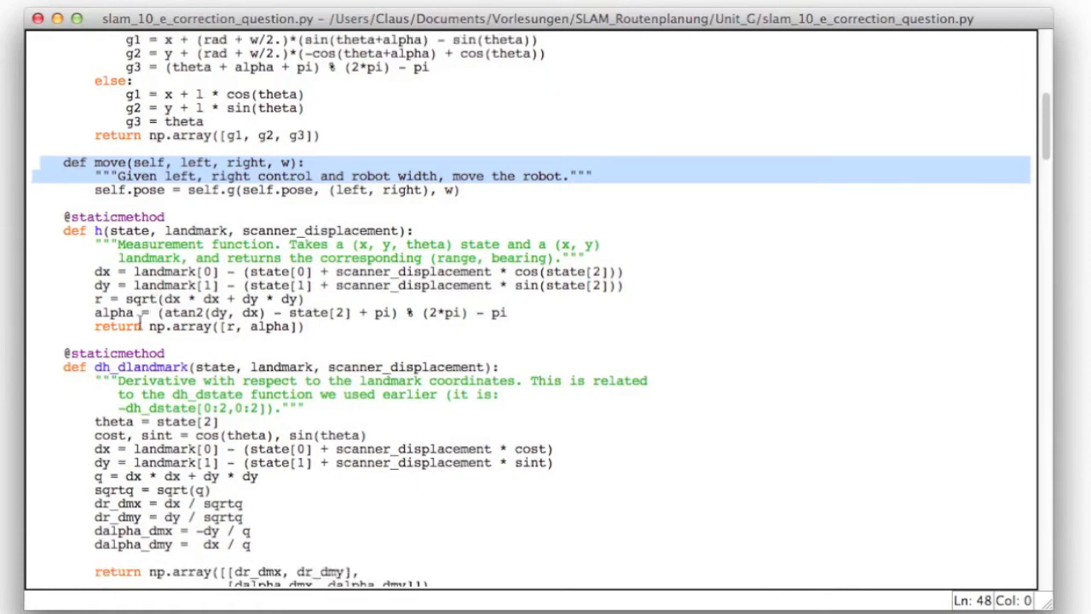
{"action": "scroll", "scroll_direction": "down", "scroll_amount": 3}
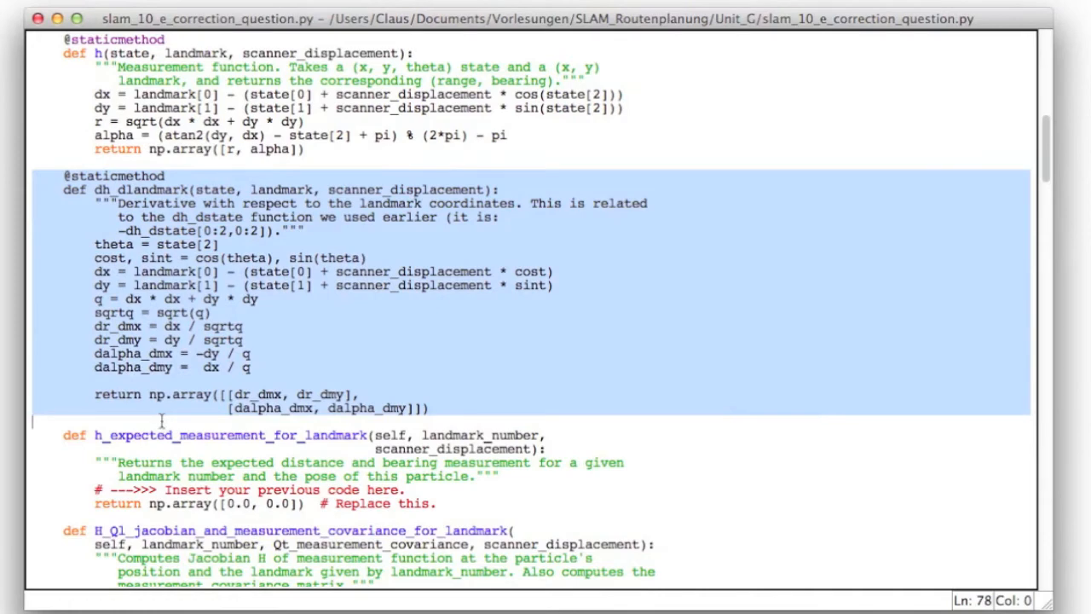
{"action": "scroll", "scroll_direction": "down", "scroll_amount": 3}
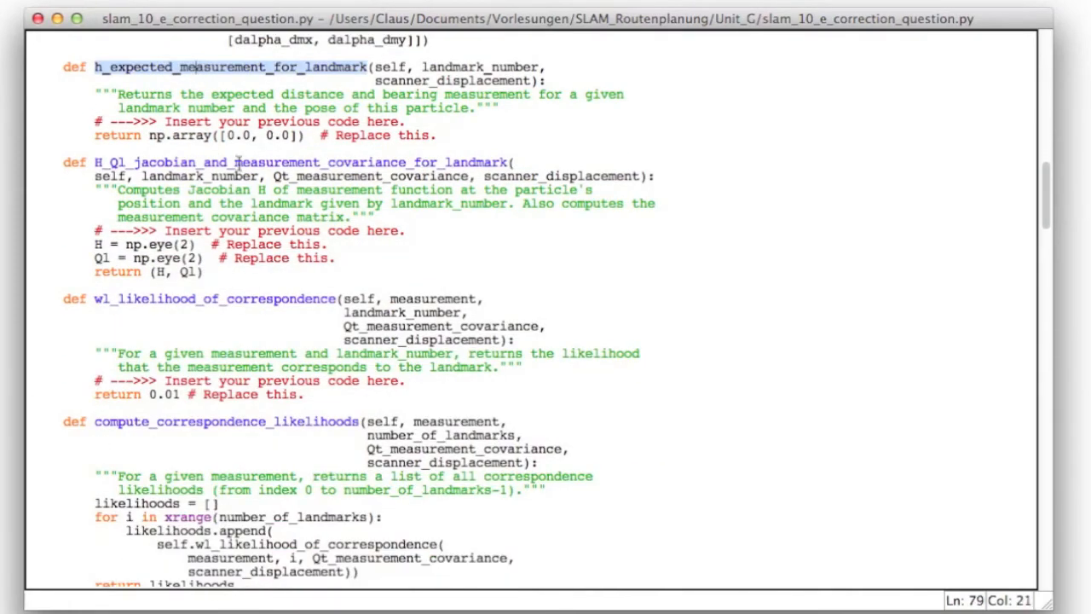
{"action": "scroll", "scroll_direction": "down", "scroll_amount": 3}
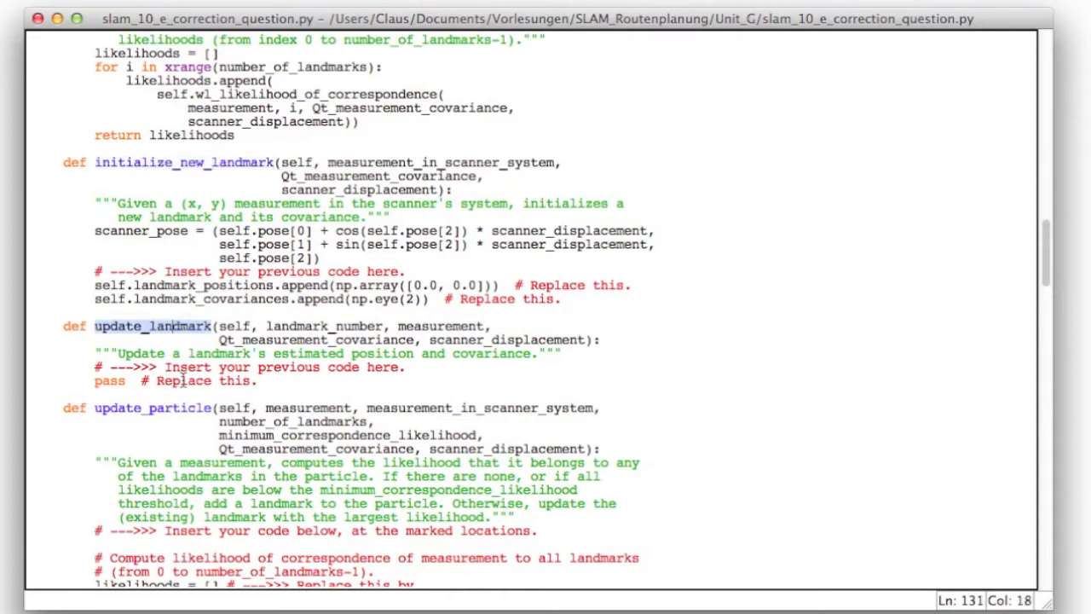
{"action": "scroll", "scroll_direction": "down", "scroll_amount": 3}
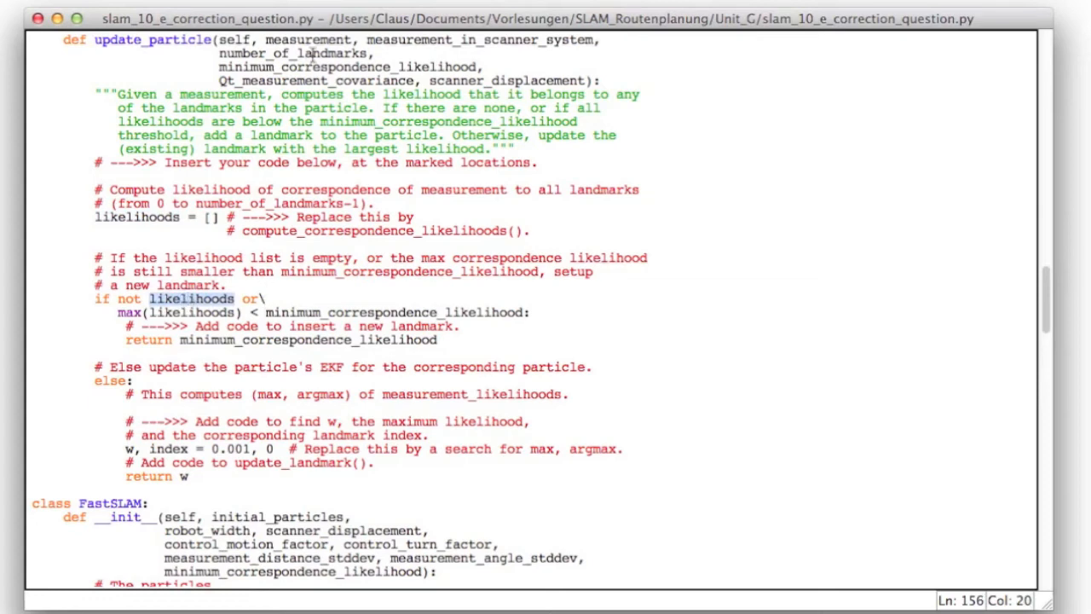
Browse into the folders that hold the FastSLAM output files.
{"action": "left_click", "coordinate": [311, 94]}
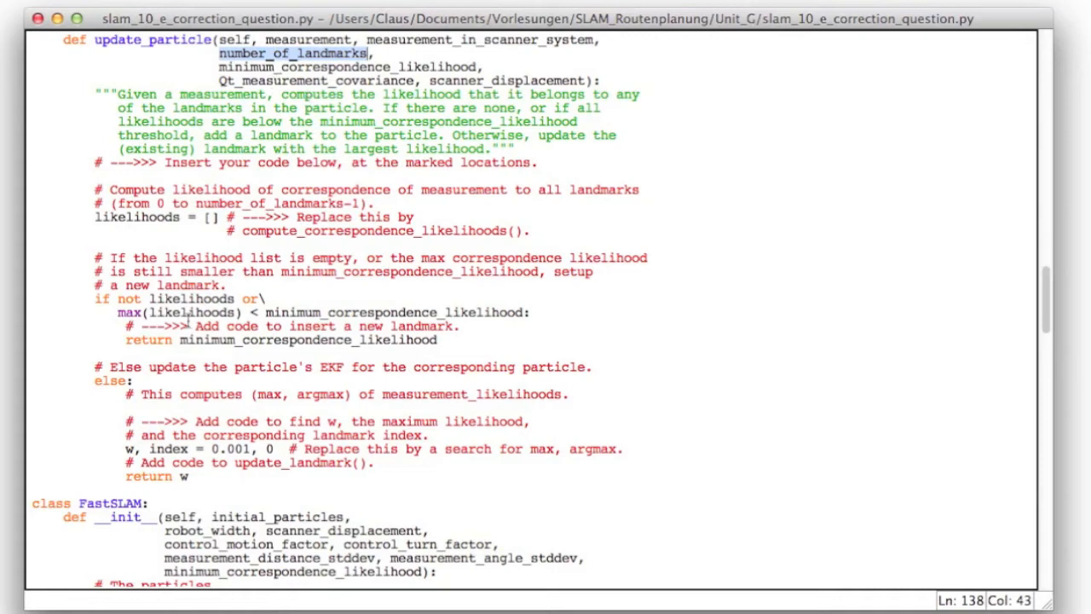
{"action": "double_click", "coordinate": [179, 312]}
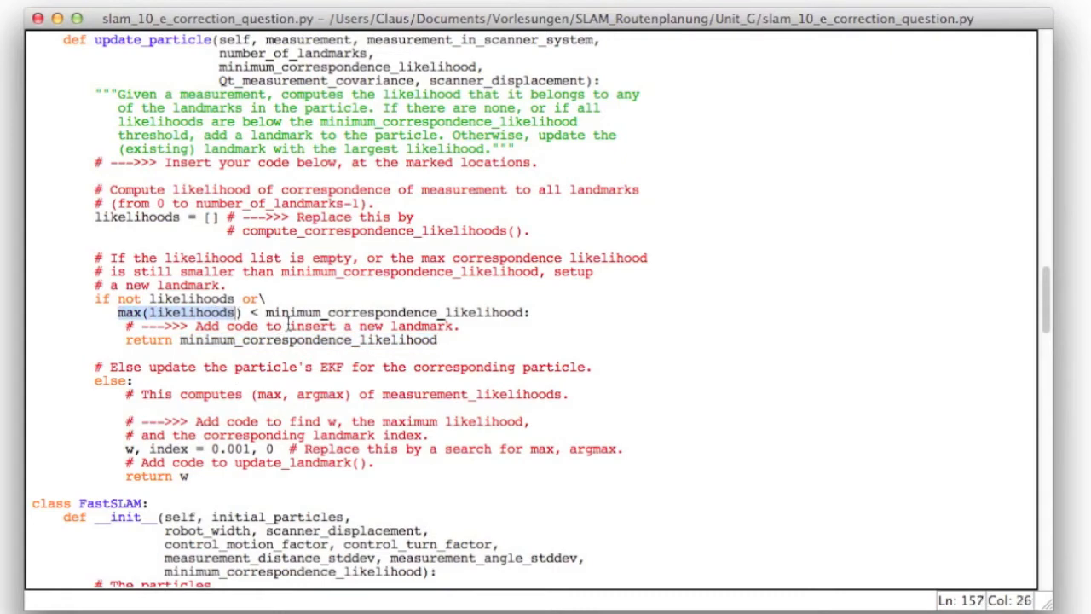
{"action": "mouse_move", "coordinate": [468, 332]}
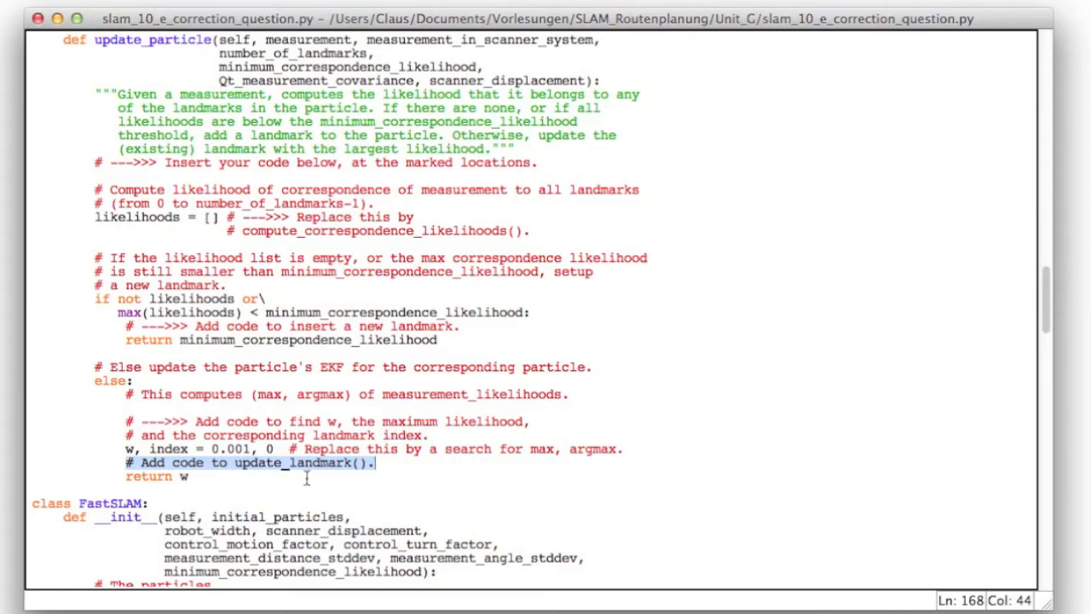
{"action": "mouse_move", "coordinate": [253, 472]}
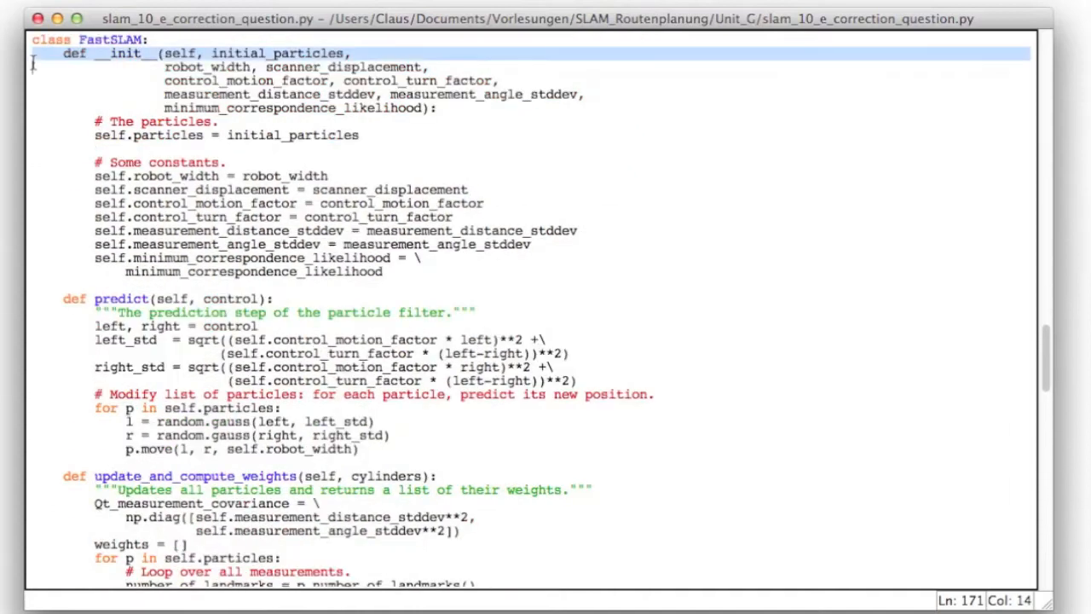
{"action": "left_click", "coordinate": [35, 298]}
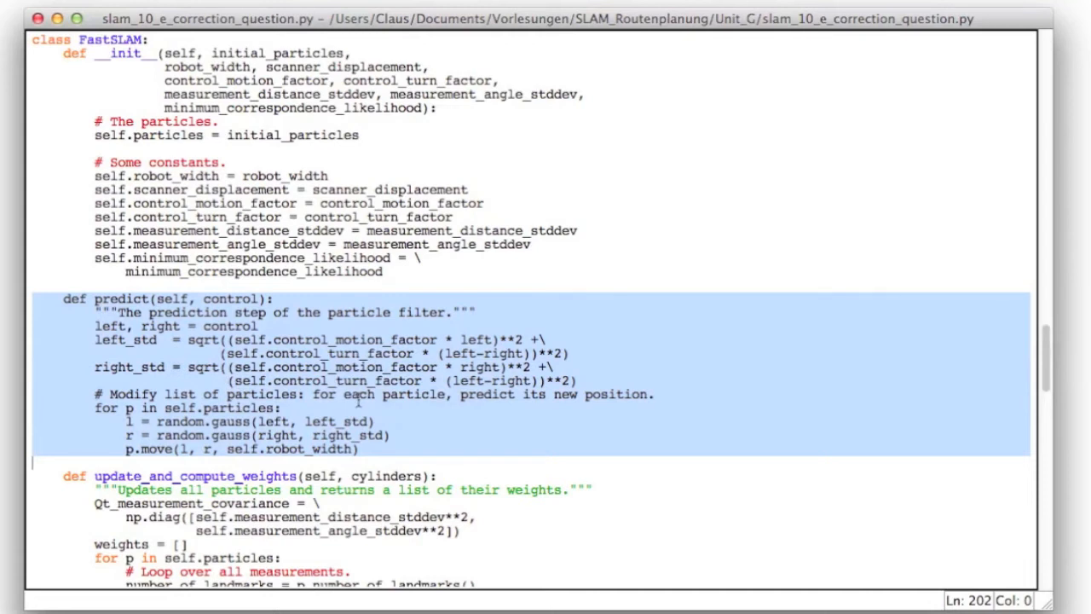
{"action": "scroll", "scroll_direction": "down", "scroll_amount": 3}
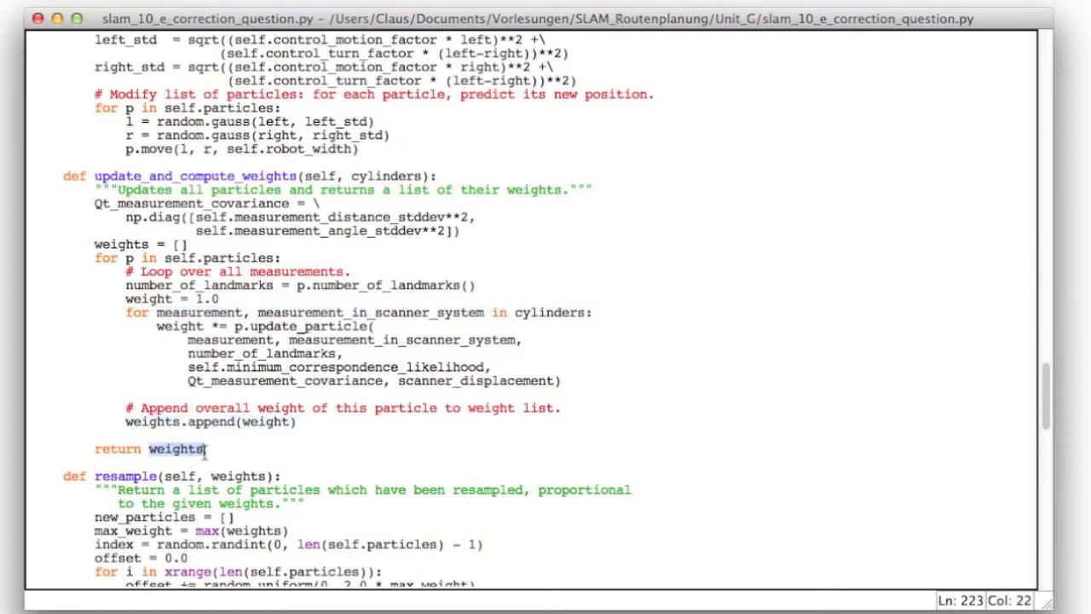
{"action": "scroll", "scroll_direction": "down", "scroll_amount": 3}
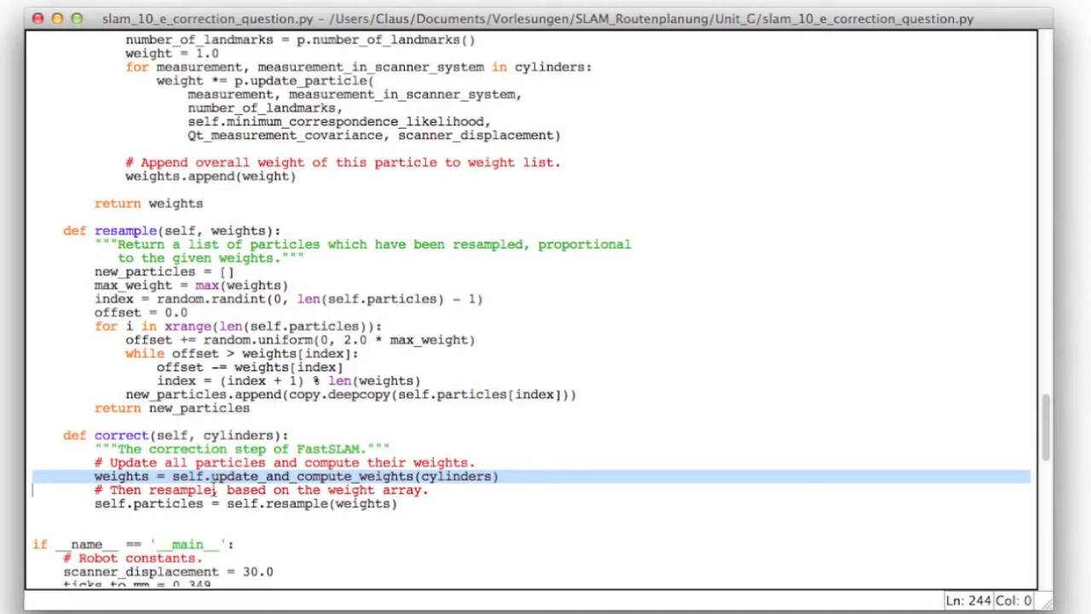
{"action": "mouse_move", "coordinate": [479, 482]}
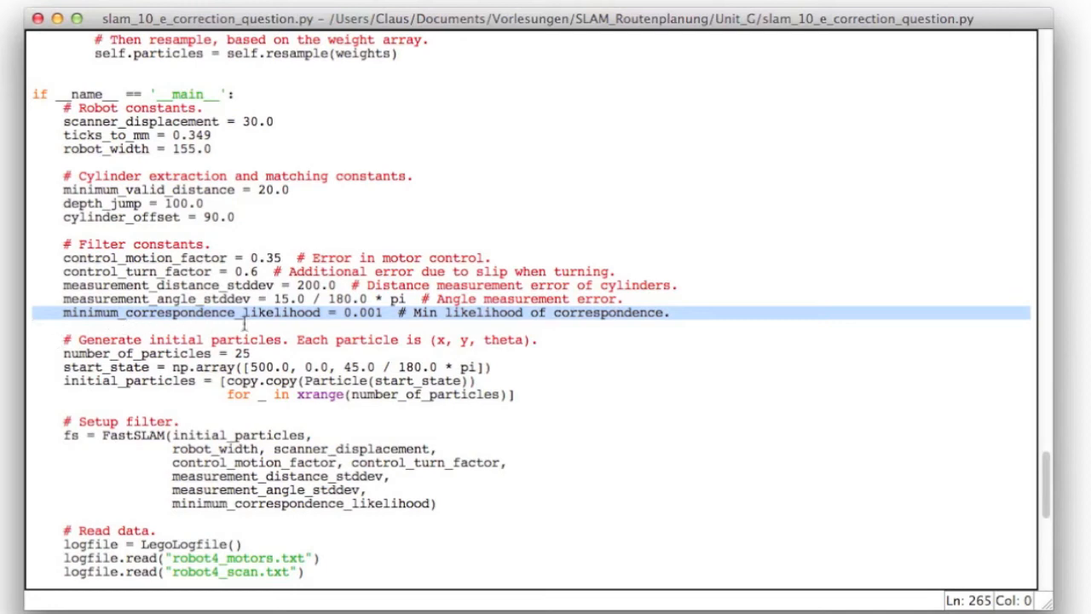
Reach the results folder and load fast_slam_correction.txt into the logfile viewer.
{"action": "left_click", "coordinate": [344, 312]}
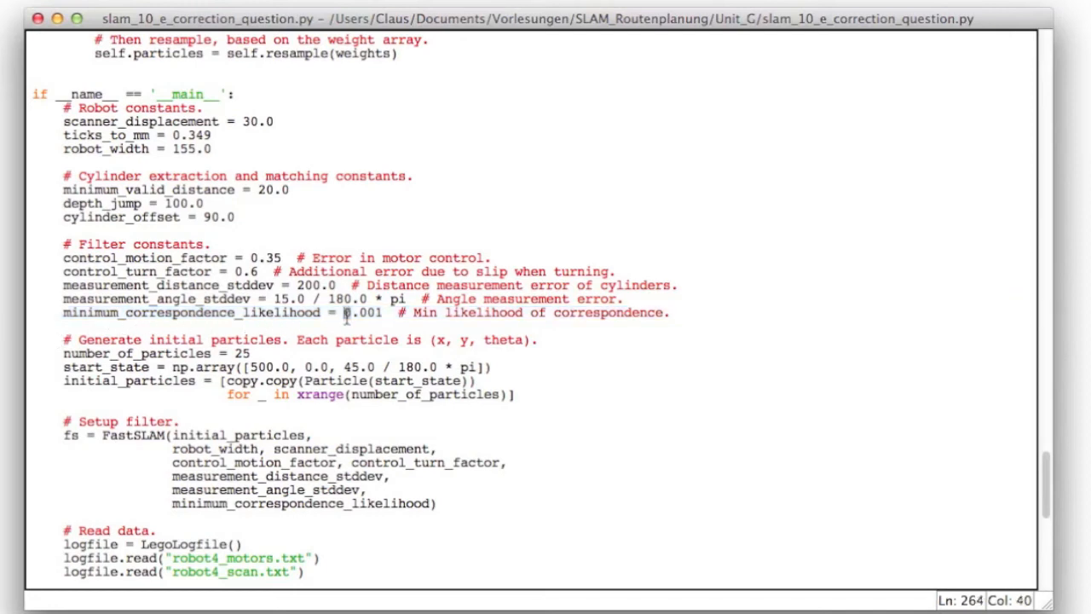
{"action": "double_click", "coordinate": [363, 313]}
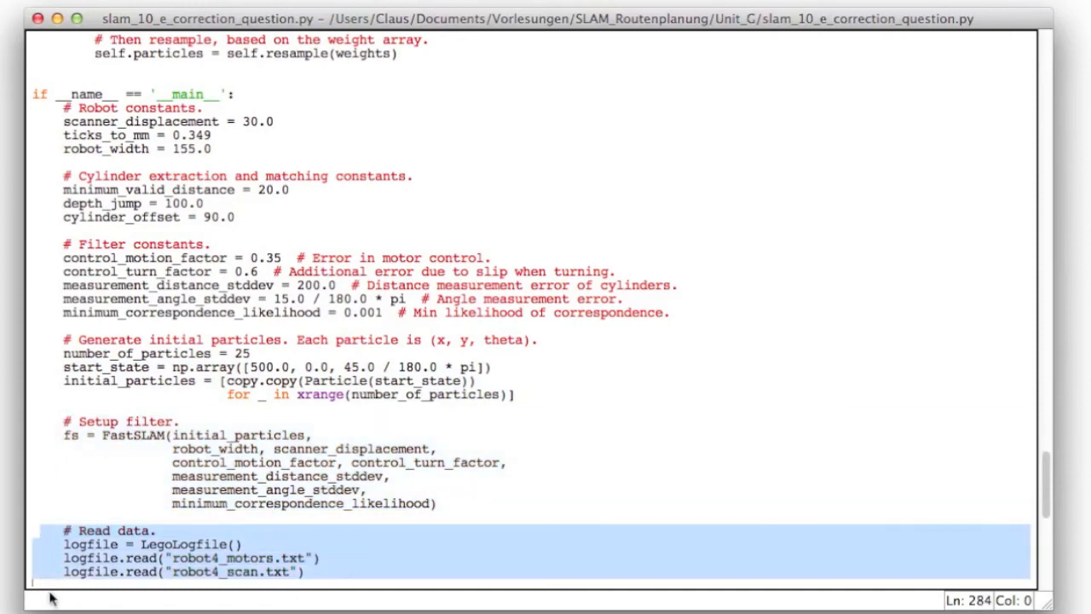
{"action": "scroll", "scroll_direction": "down", "scroll_amount": 3}
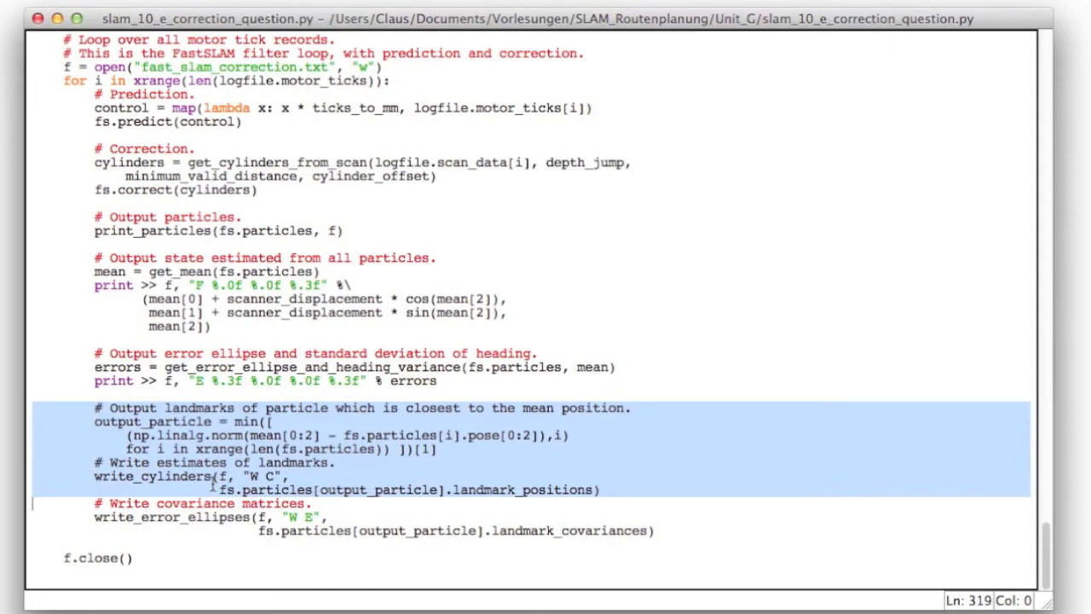
{"action": "mouse_move", "coordinate": [38, 415]}
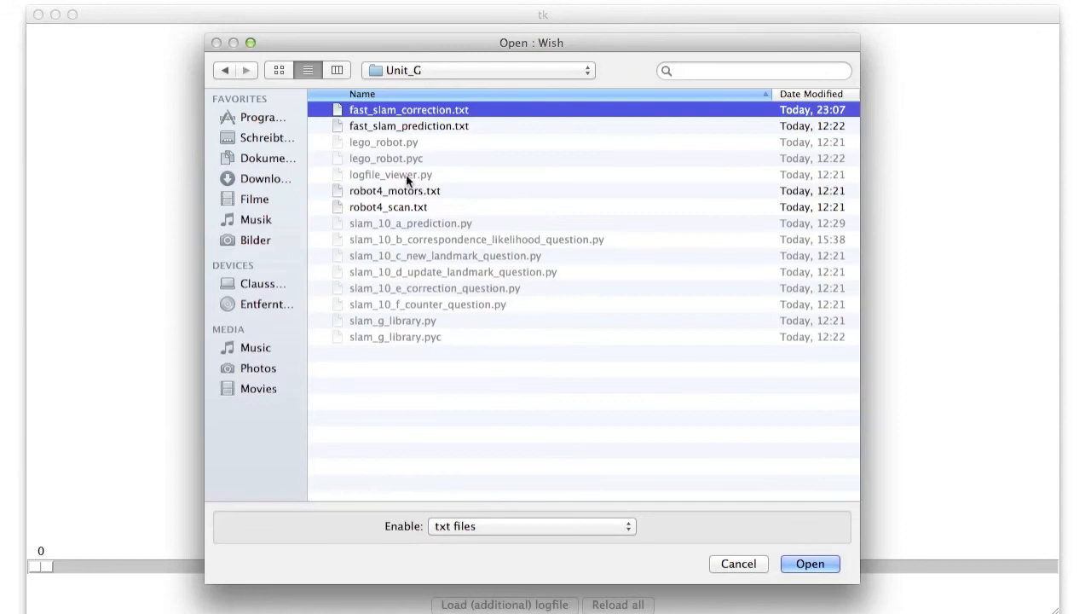
{"action": "mouse_move", "coordinate": [474, 110]}
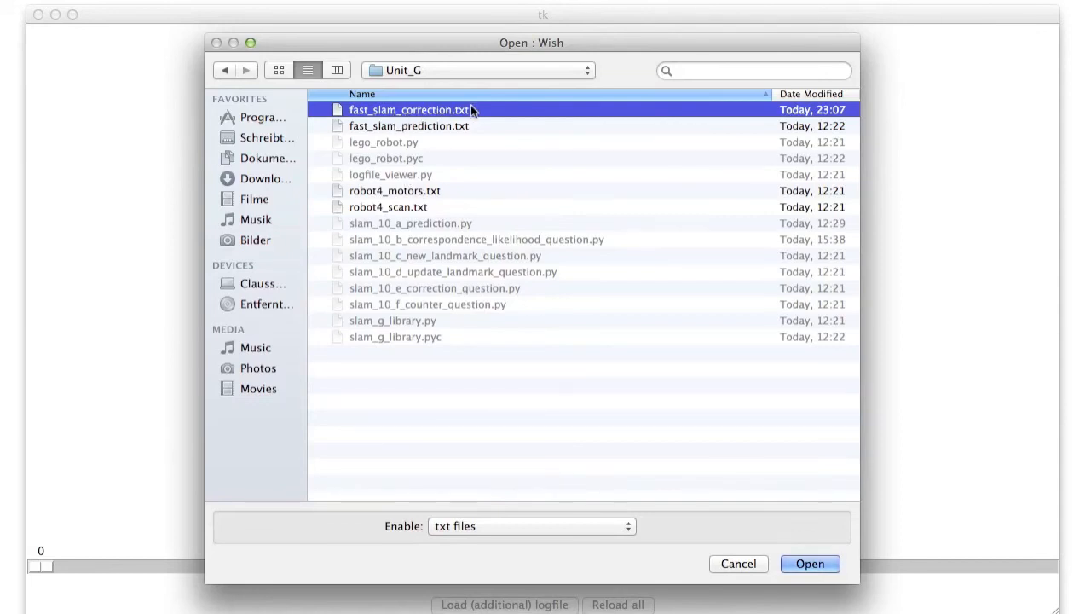
{"action": "left_click", "coordinate": [809, 563]}
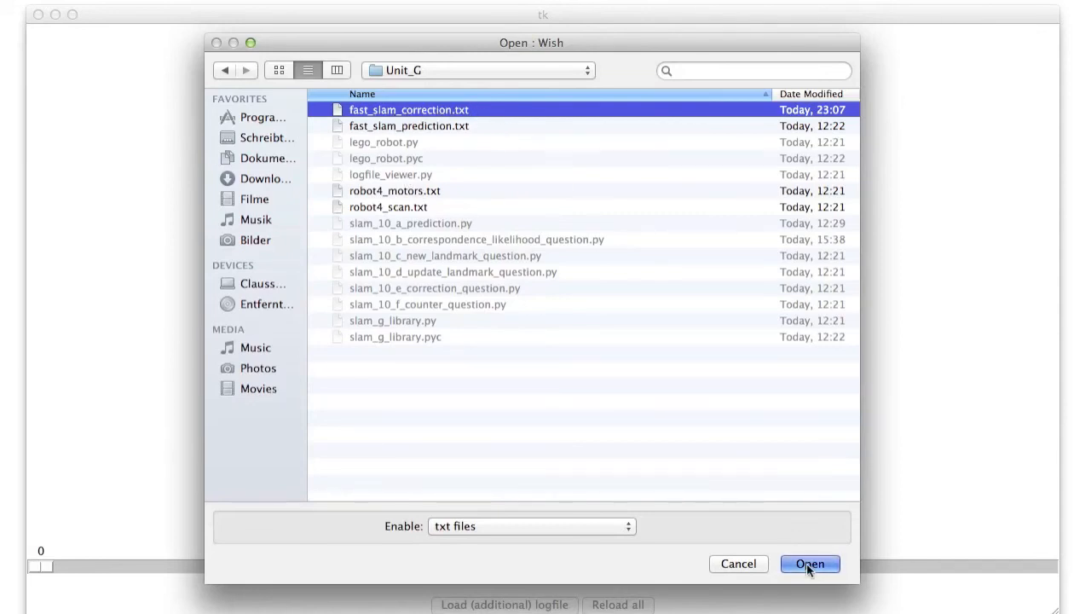
{"action": "left_click", "coordinate": [809, 564]}
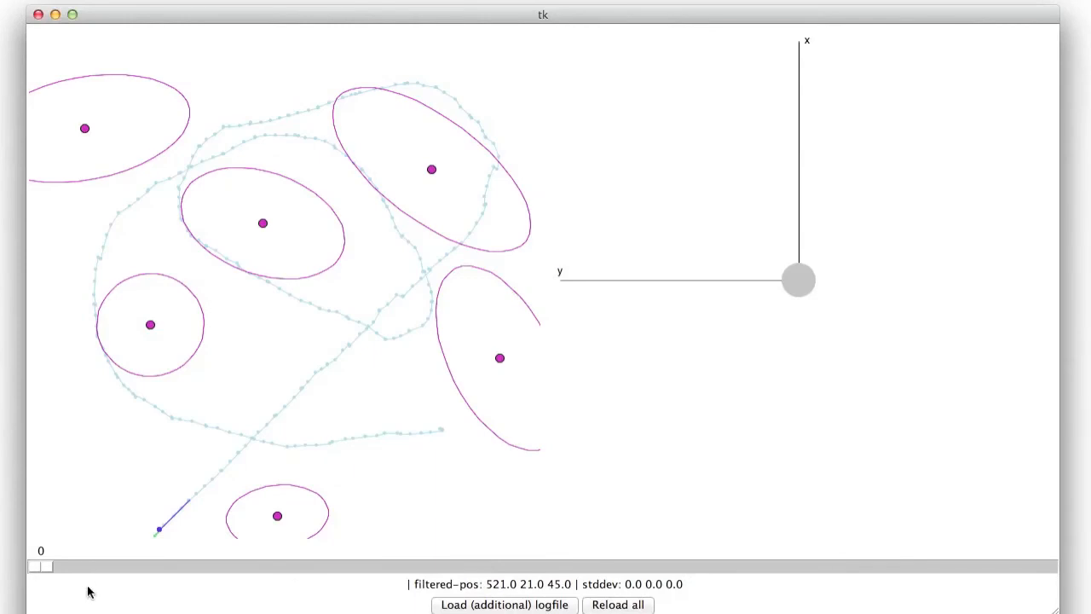
{"action": "mouse_move", "coordinate": [459, 256]}
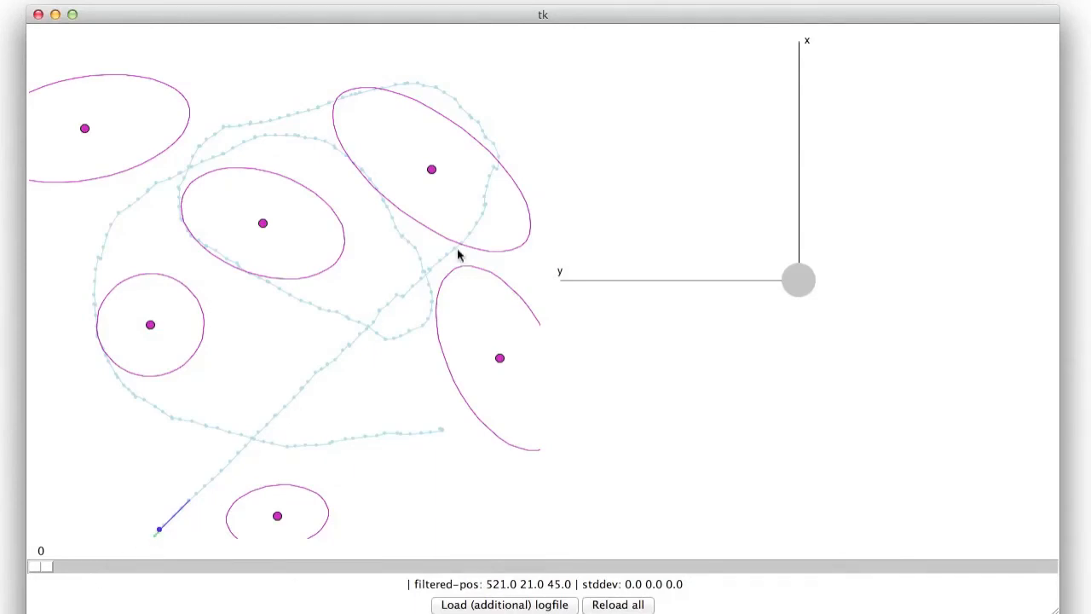
{"action": "mouse_move", "coordinate": [265, 310]}
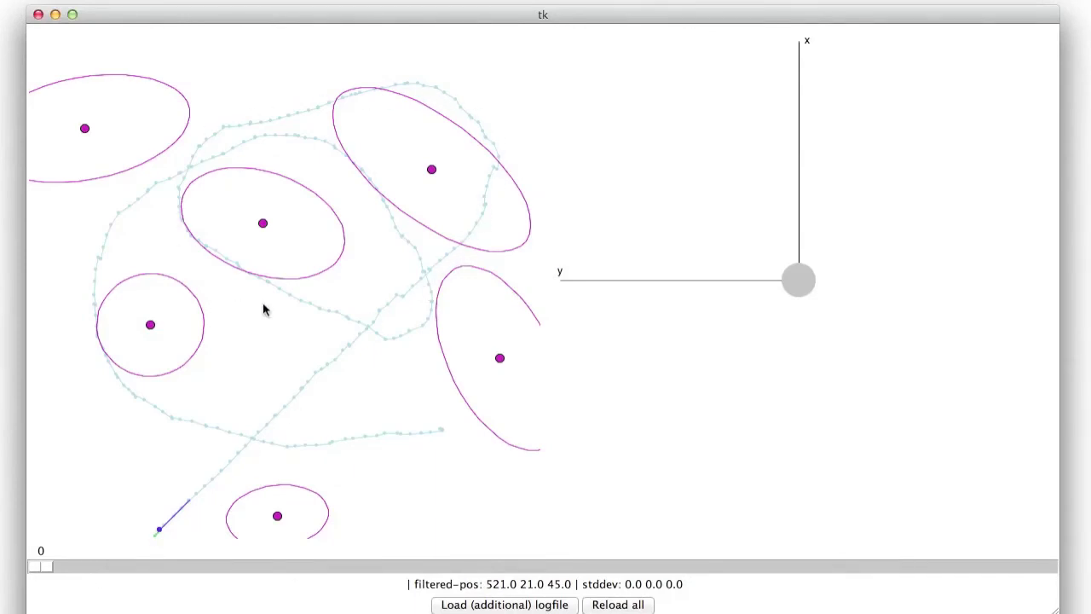
{"action": "mouse_move", "coordinate": [369, 338]}
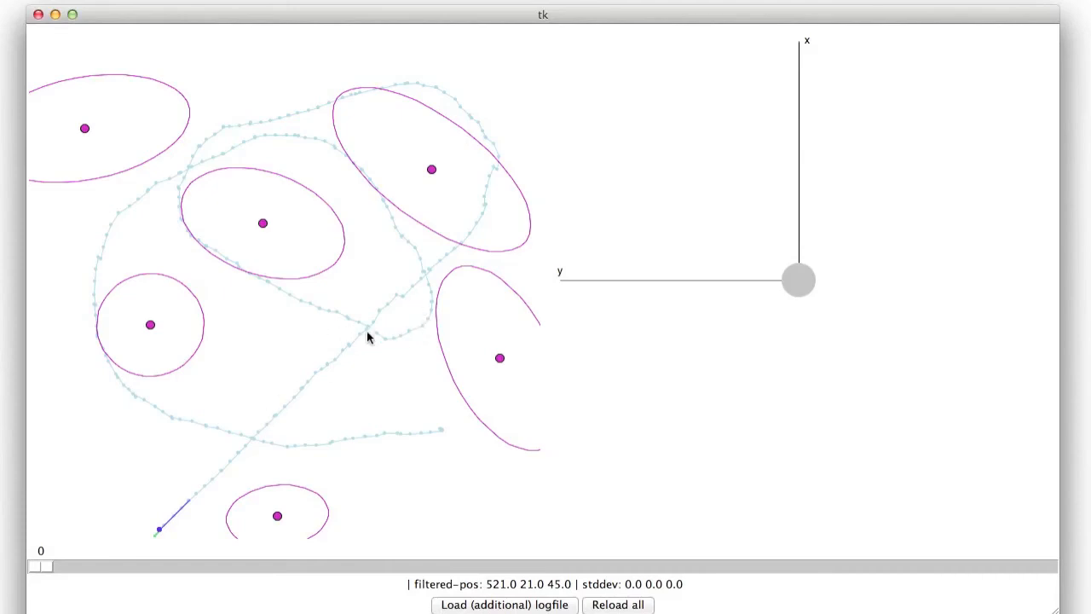
{"action": "mouse_move", "coordinate": [403, 303]}
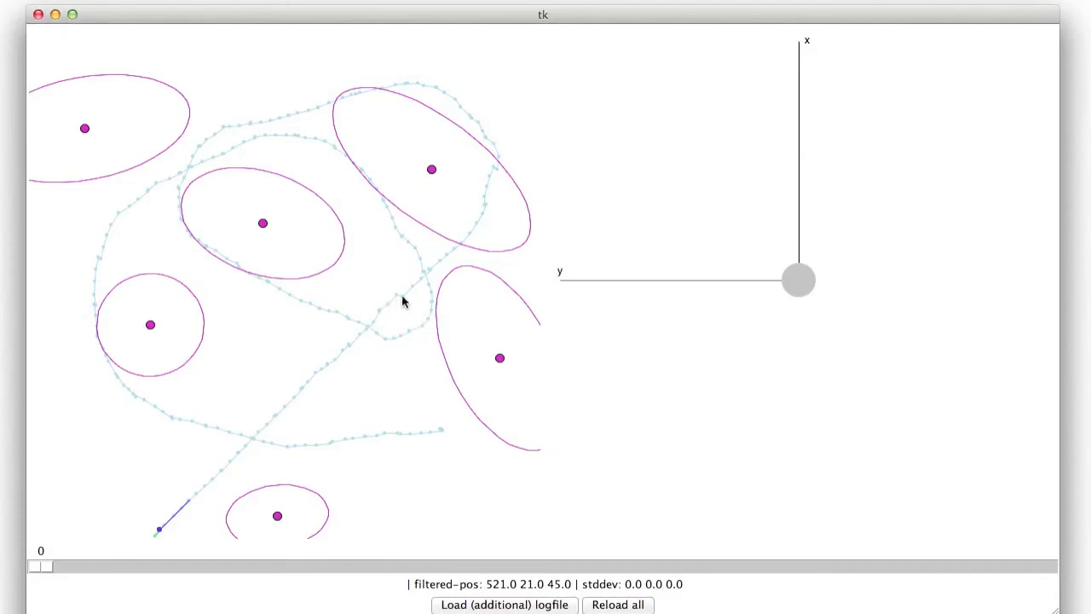
Scrub the time slider through steps 49 and 87, settling at step 75 on the upper-right loop.
{"action": "left_click_drag", "start_coordinate": [40, 566], "coordinate": [81, 566]}
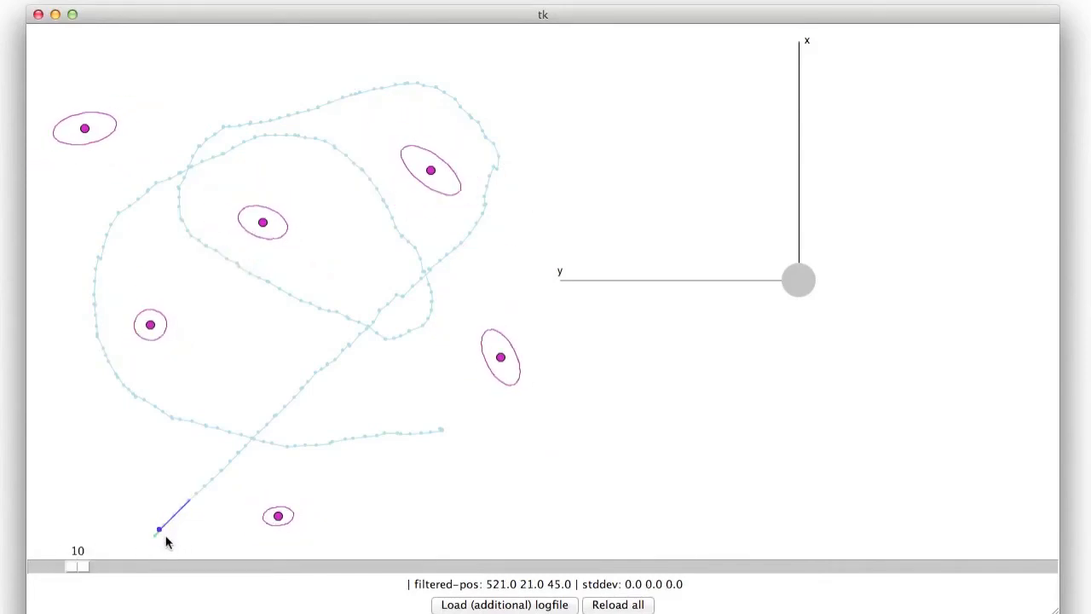
{"action": "mouse_move", "coordinate": [281, 267]}
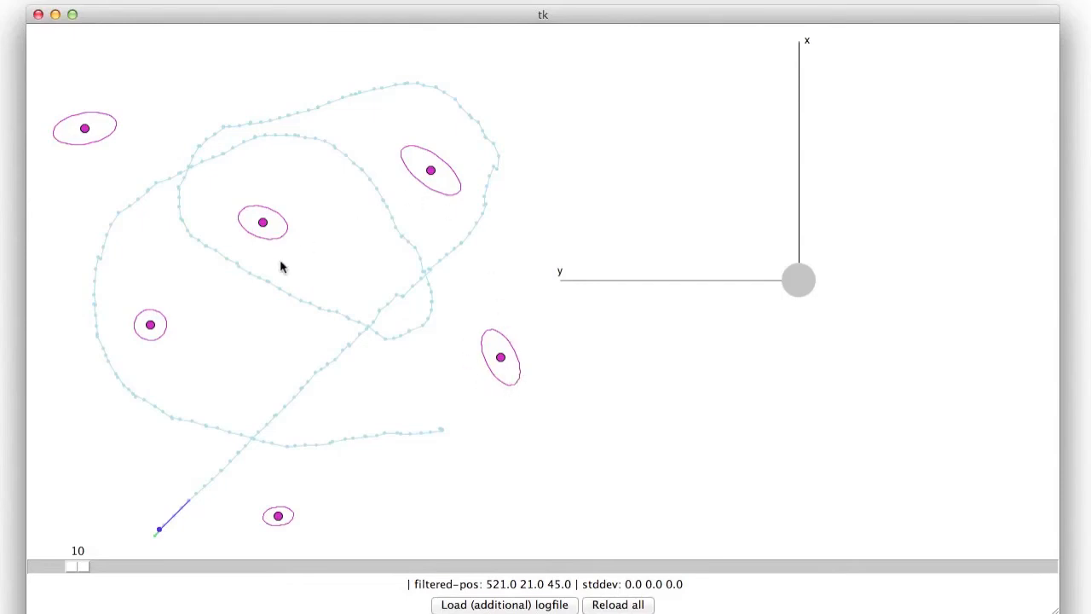
{"action": "mouse_move", "coordinate": [77, 567]}
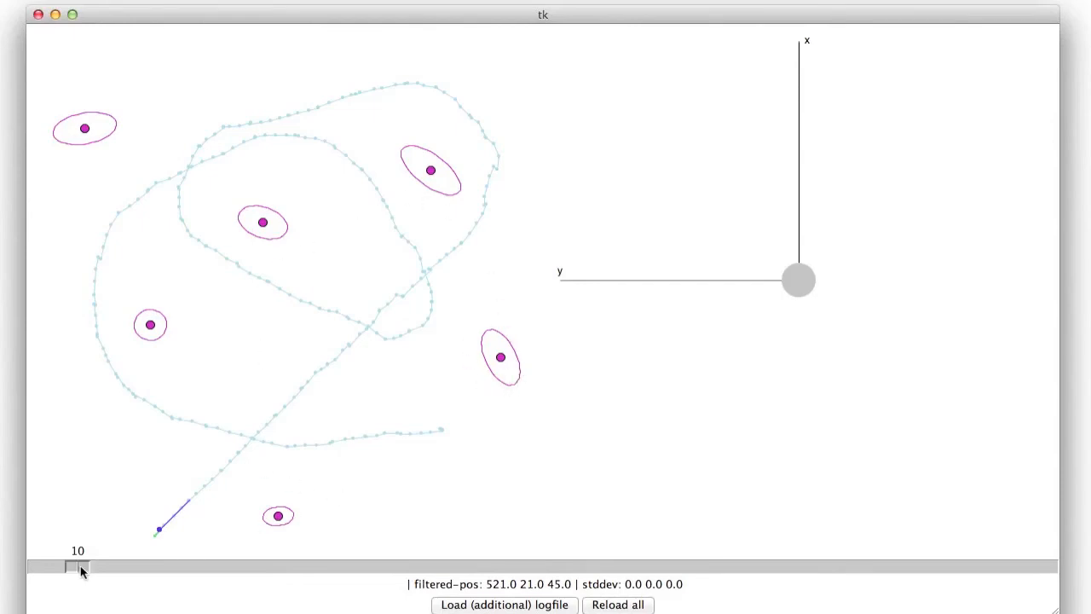
{"action": "left_click_drag", "start_coordinate": [78, 566], "coordinate": [218, 565]}
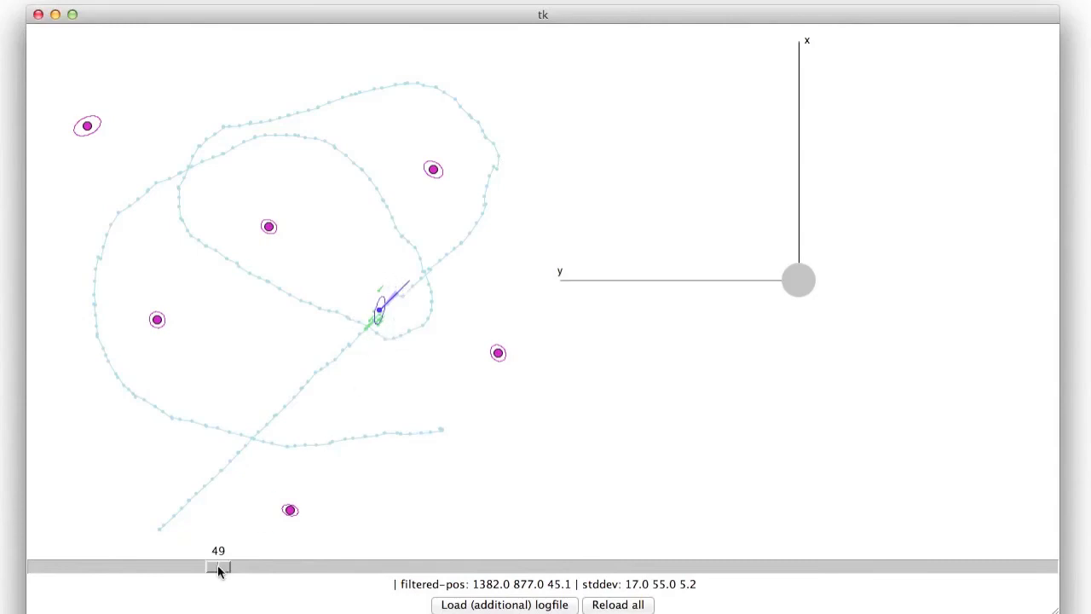
{"action": "left_click_drag", "start_coordinate": [219, 567], "coordinate": [304, 567]}
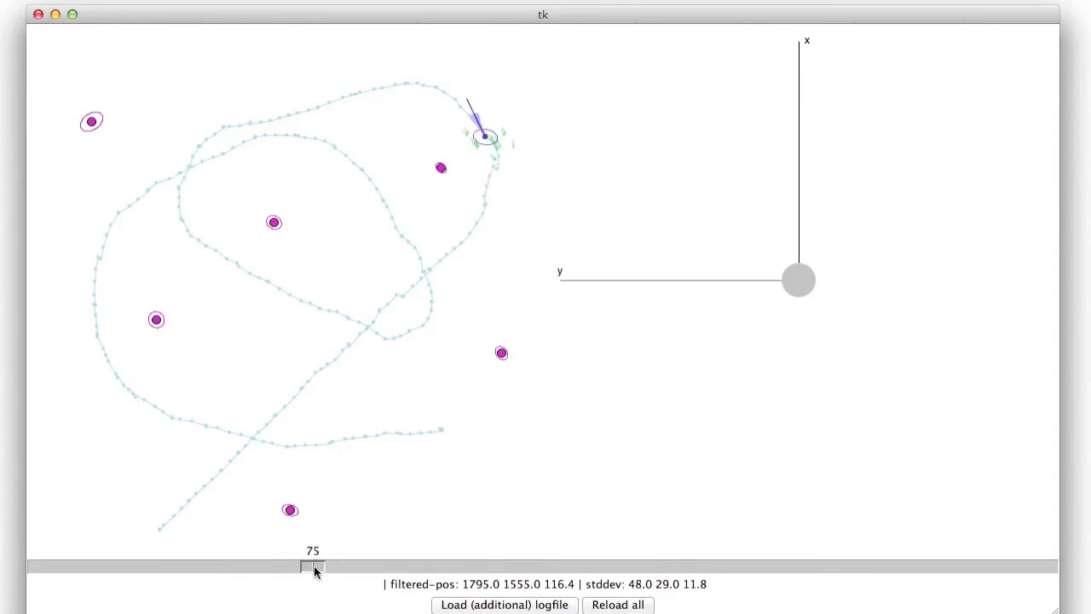
{"action": "left_click_drag", "start_coordinate": [312, 567], "coordinate": [356, 567]}
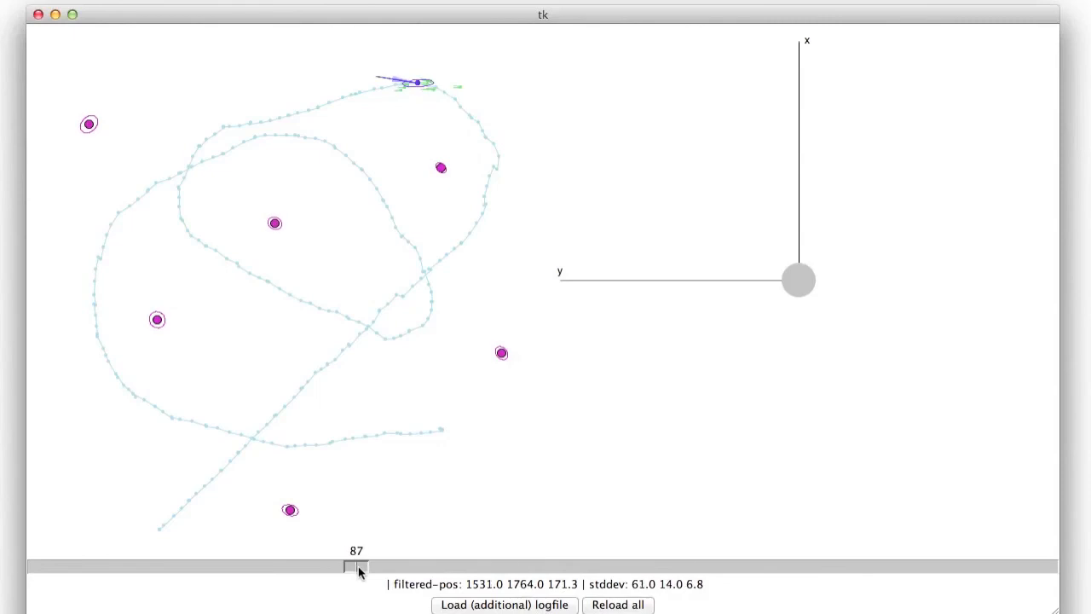
{"action": "left_click_drag", "start_coordinate": [352, 567], "coordinate": [313, 567]}
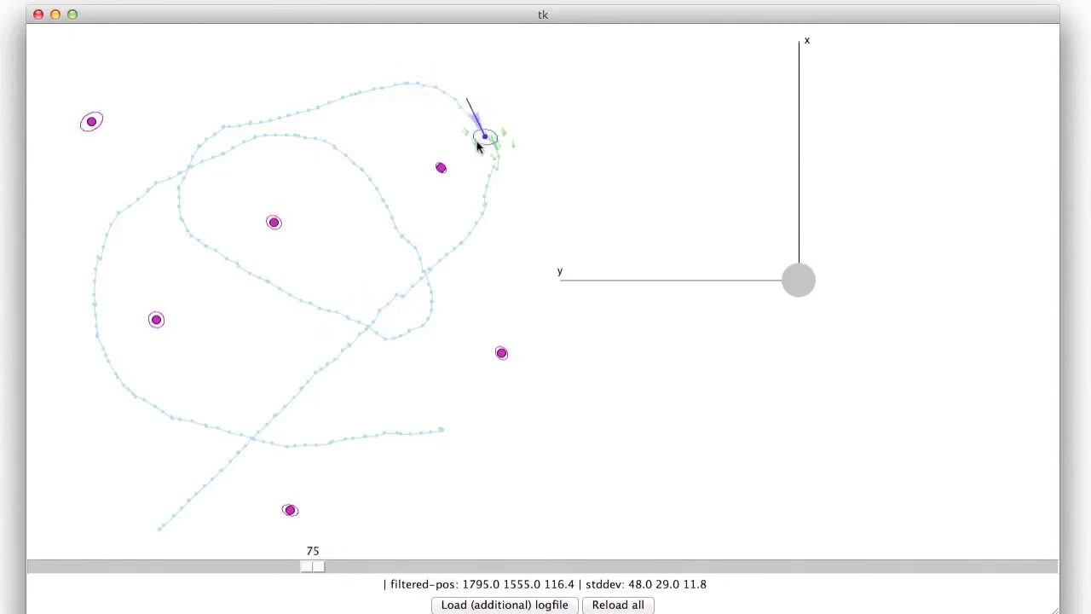
{"action": "mouse_move", "coordinate": [480, 162]}
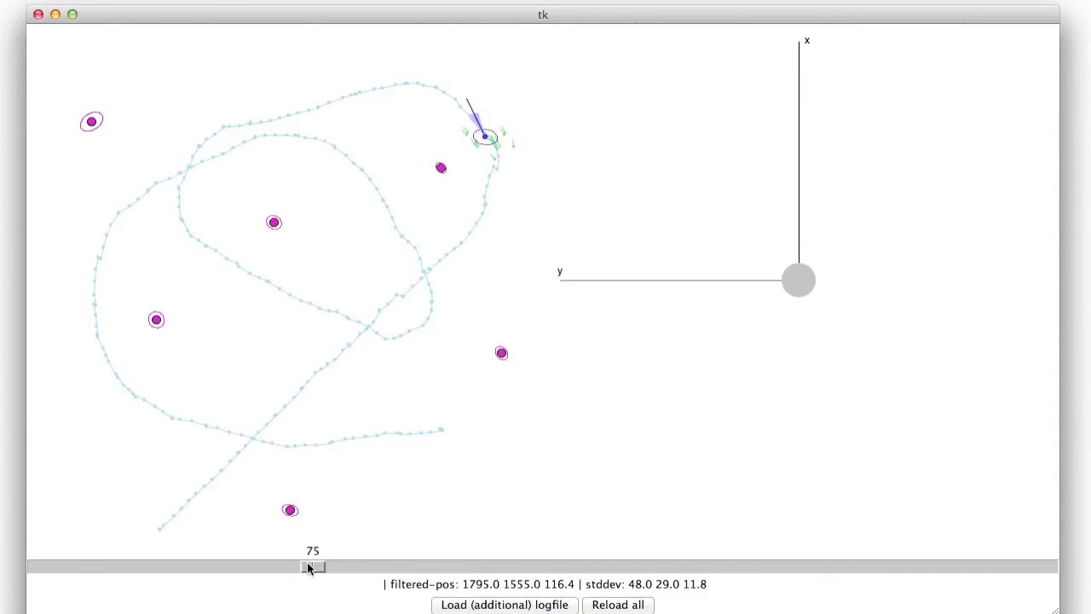
Scrub through steps 202, 206, 263, 130 and 150, ending at step 272 near the trajectory's end.
{"action": "left_click_drag", "start_coordinate": [313, 566], "coordinate": [771, 566]}
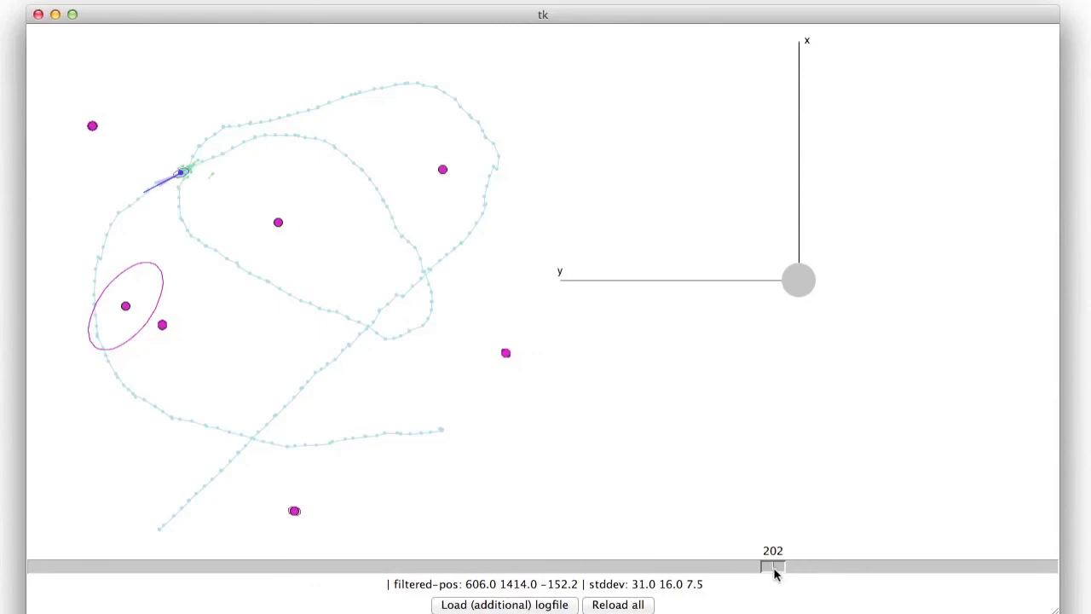
{"action": "left_click_drag", "start_coordinate": [775, 565], "coordinate": [786, 564]}
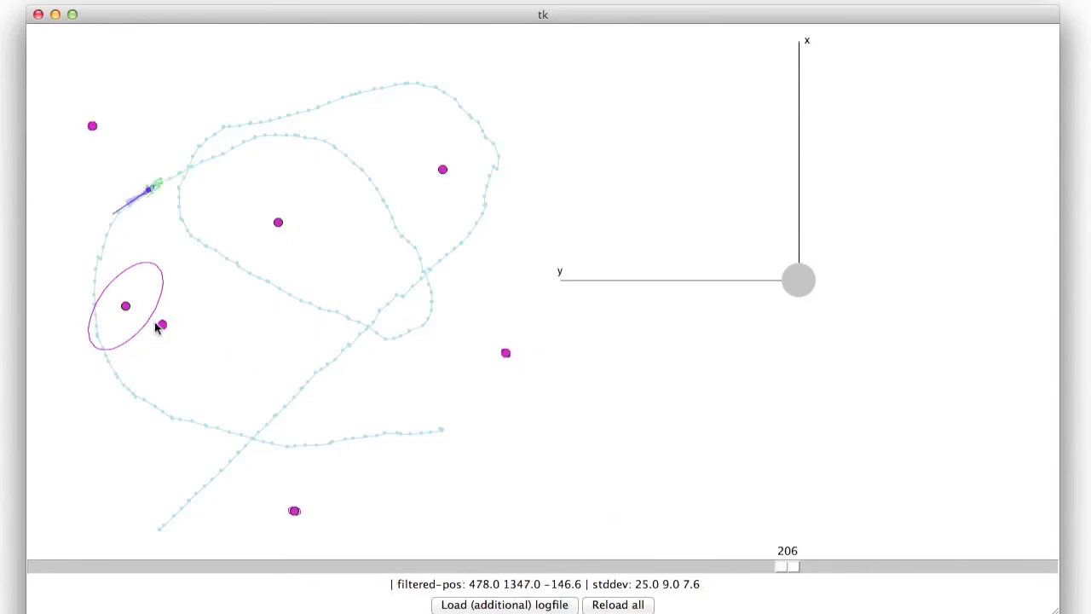
{"action": "left_click_drag", "start_coordinate": [787, 565], "coordinate": [827, 566]}
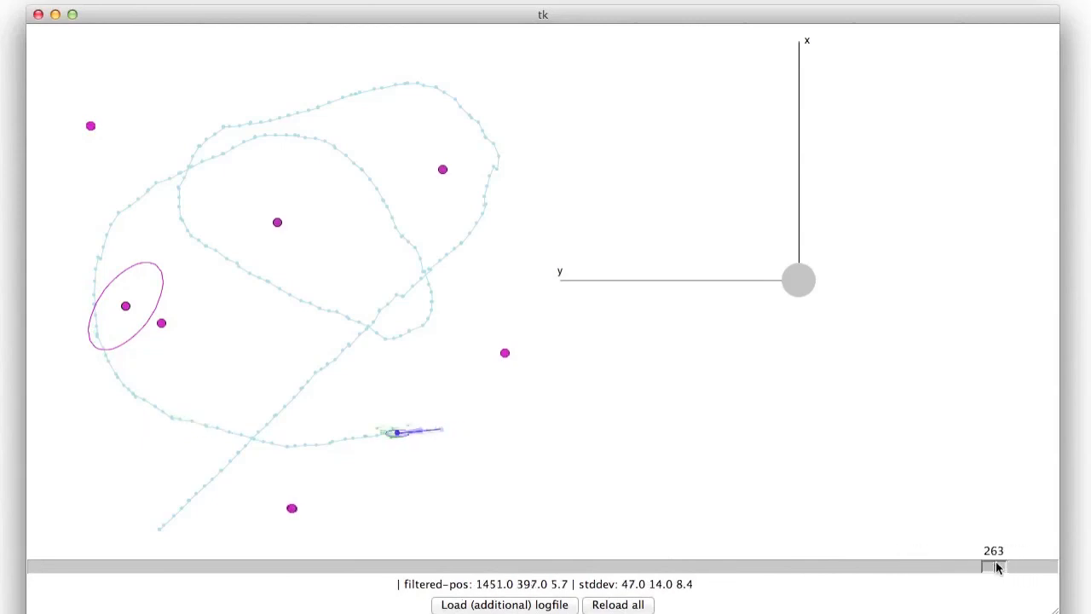
{"action": "left_click_drag", "start_coordinate": [998, 566], "coordinate": [511, 566]}
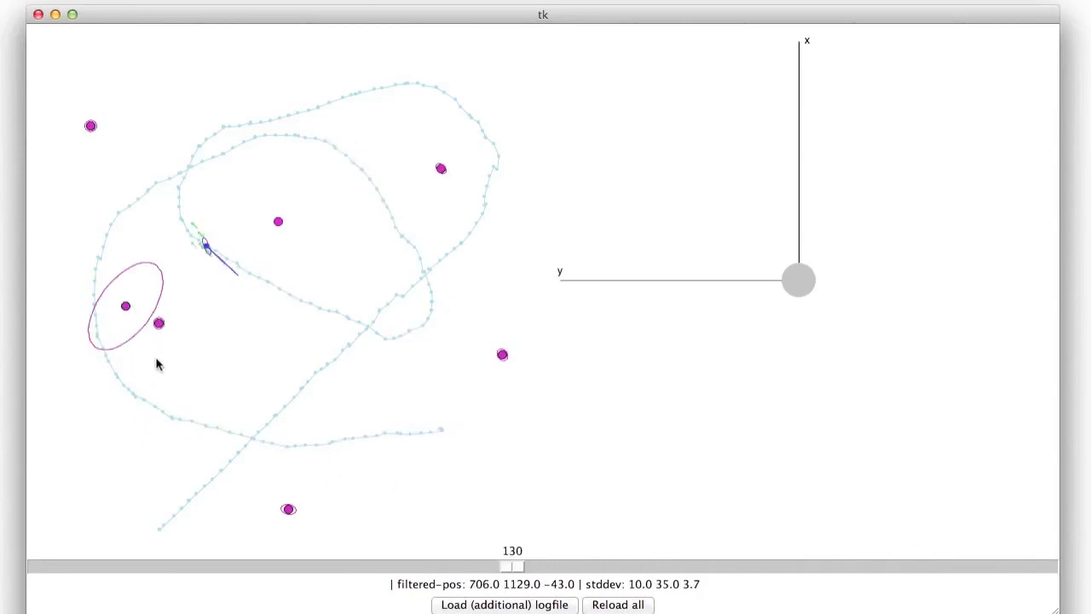
{"action": "left_click_drag", "start_coordinate": [510, 566], "coordinate": [540, 566]}
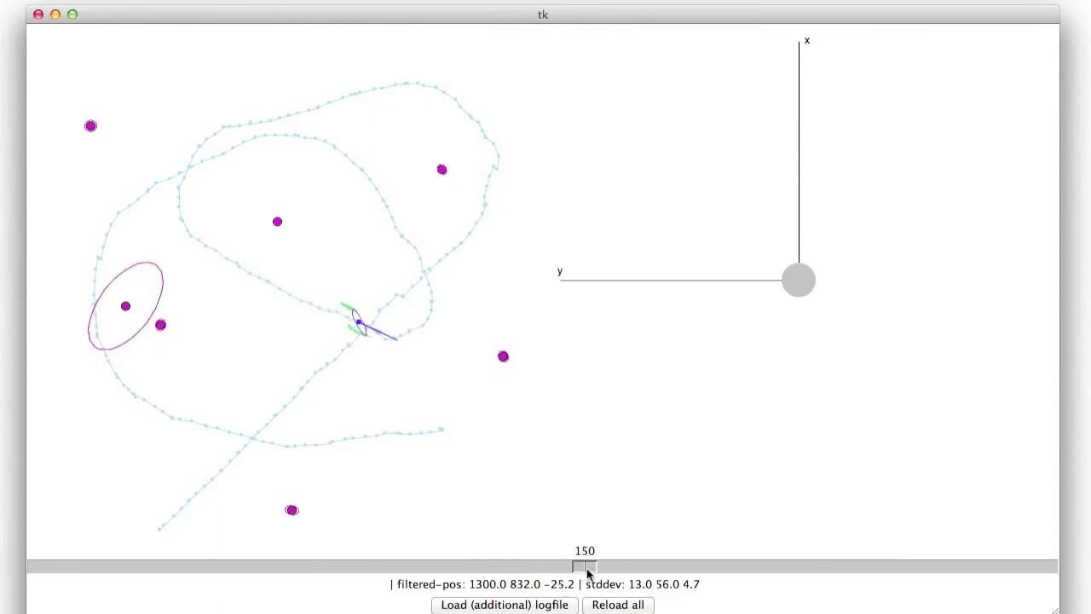
{"action": "left_click_drag", "start_coordinate": [587, 567], "coordinate": [832, 567]}
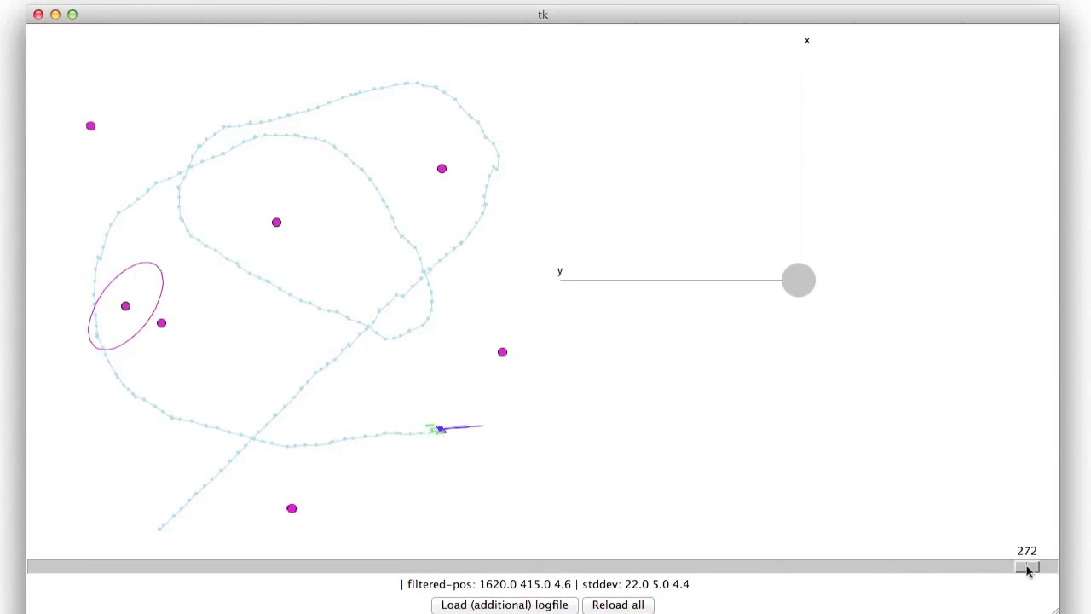
Rewind through step 187 to step 143 to examine the extra landmark on the left.
{"action": "left_click_drag", "start_coordinate": [1028, 567], "coordinate": [716, 566]}
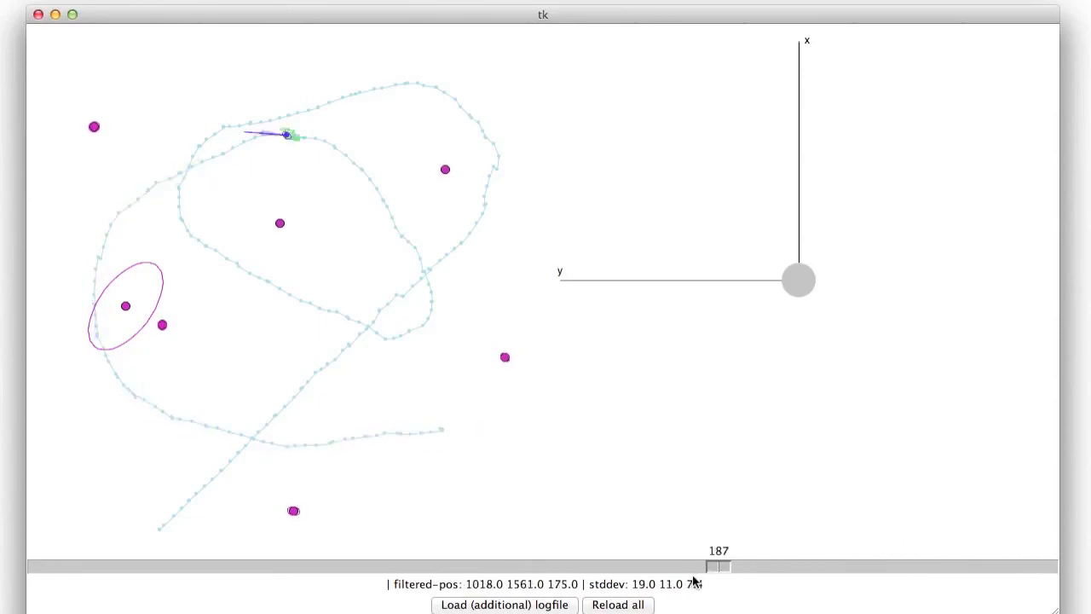
{"action": "left_click_drag", "start_coordinate": [717, 566], "coordinate": [559, 566]}
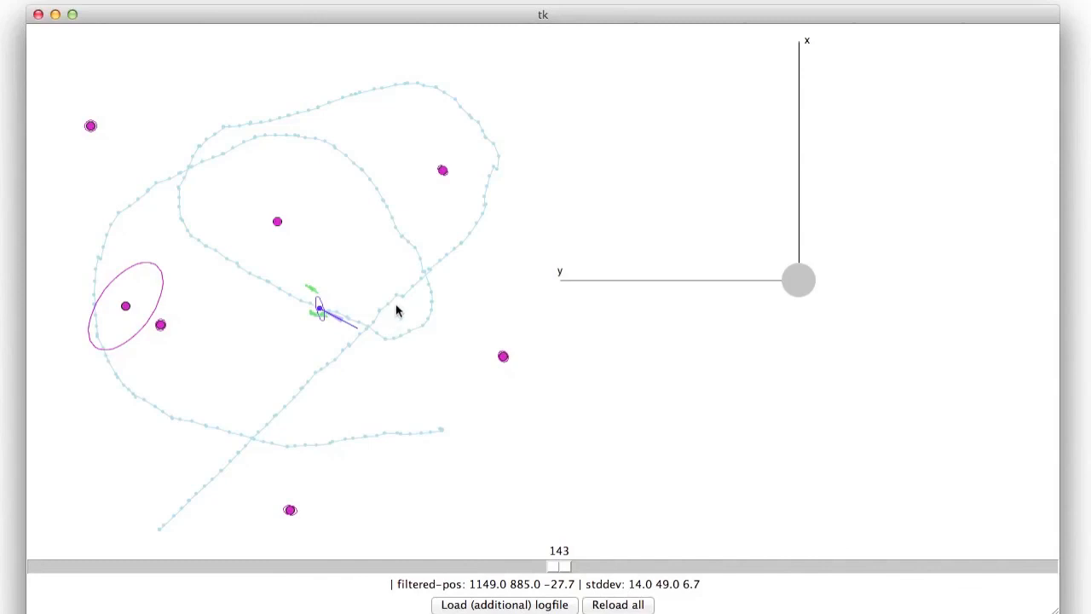
{"action": "mouse_move", "coordinate": [341, 309]}
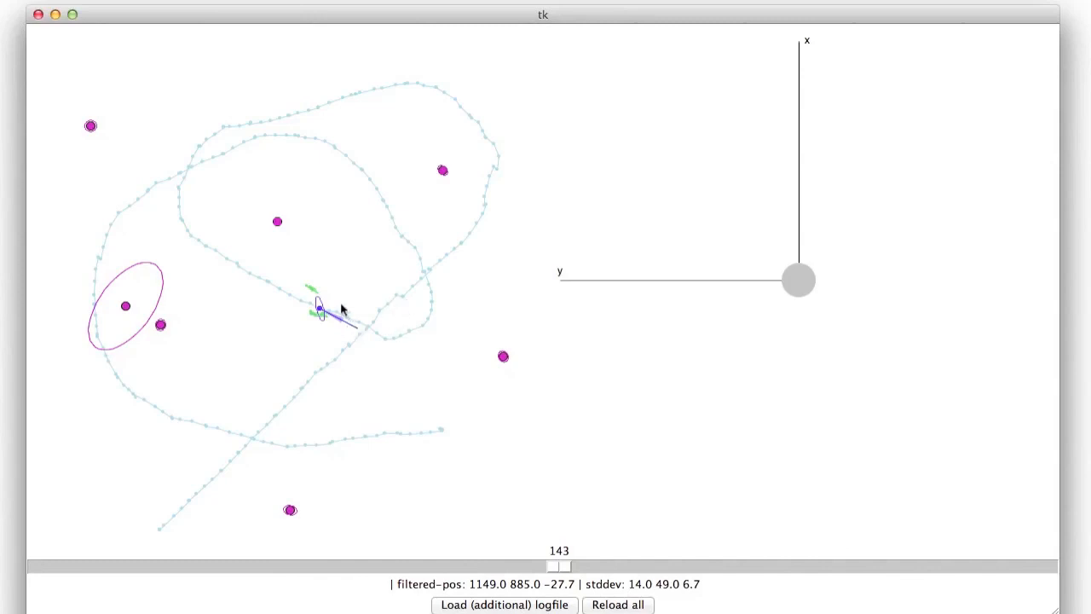
{"action": "mouse_move", "coordinate": [341, 315]}
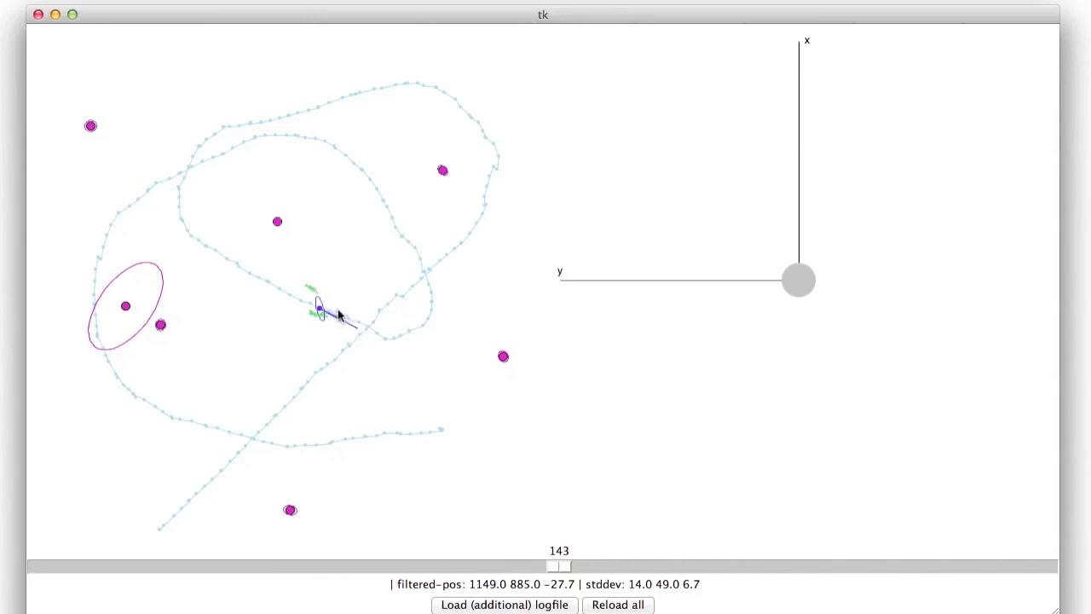
{"action": "mouse_move", "coordinate": [331, 309]}
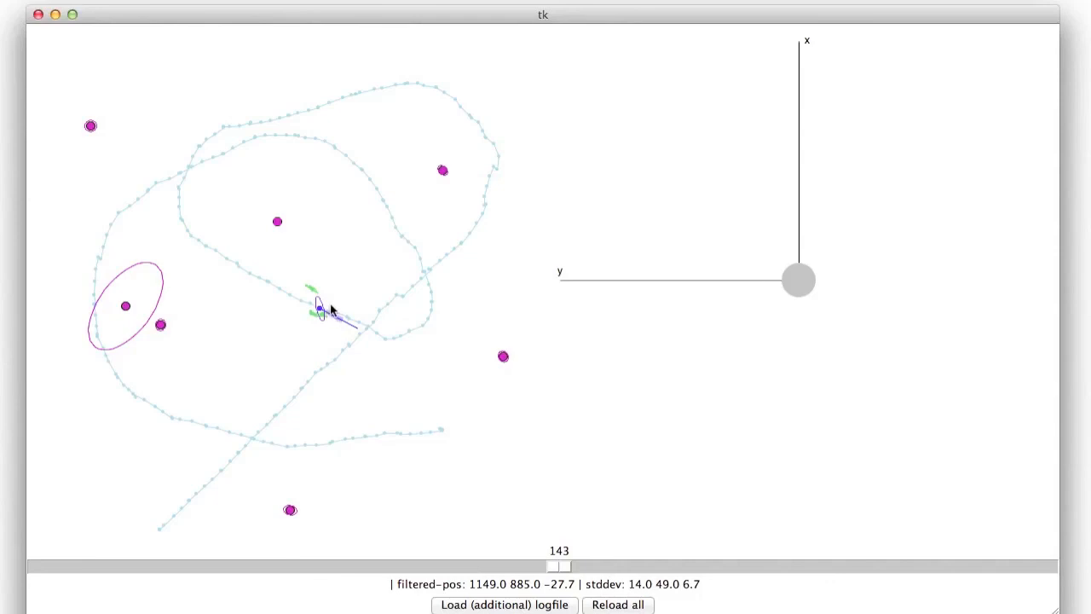
{"action": "mouse_move", "coordinate": [353, 332]}
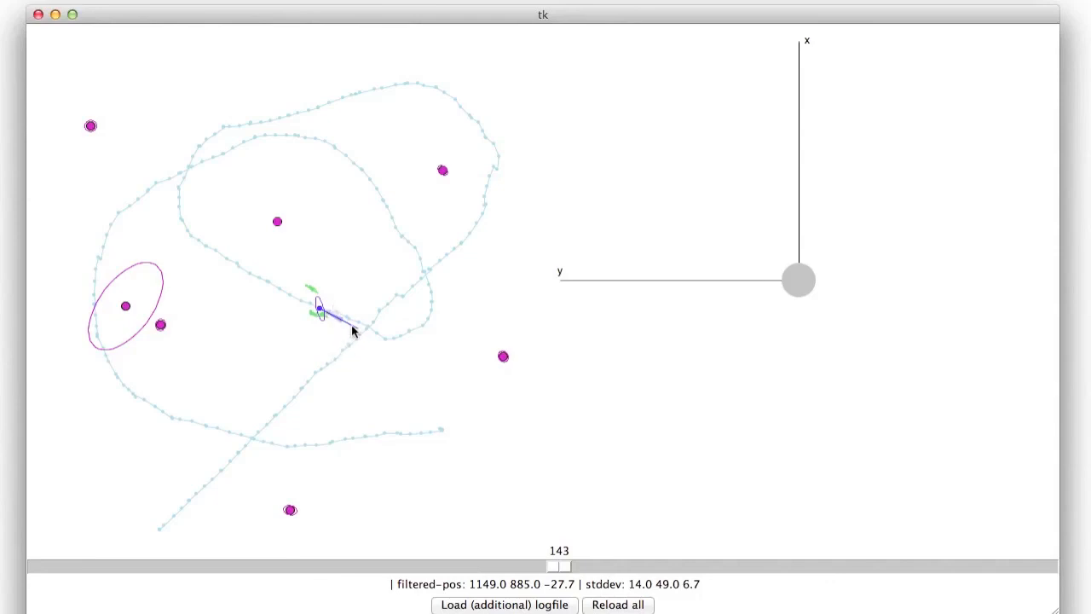
{"action": "mouse_move", "coordinate": [395, 361]}
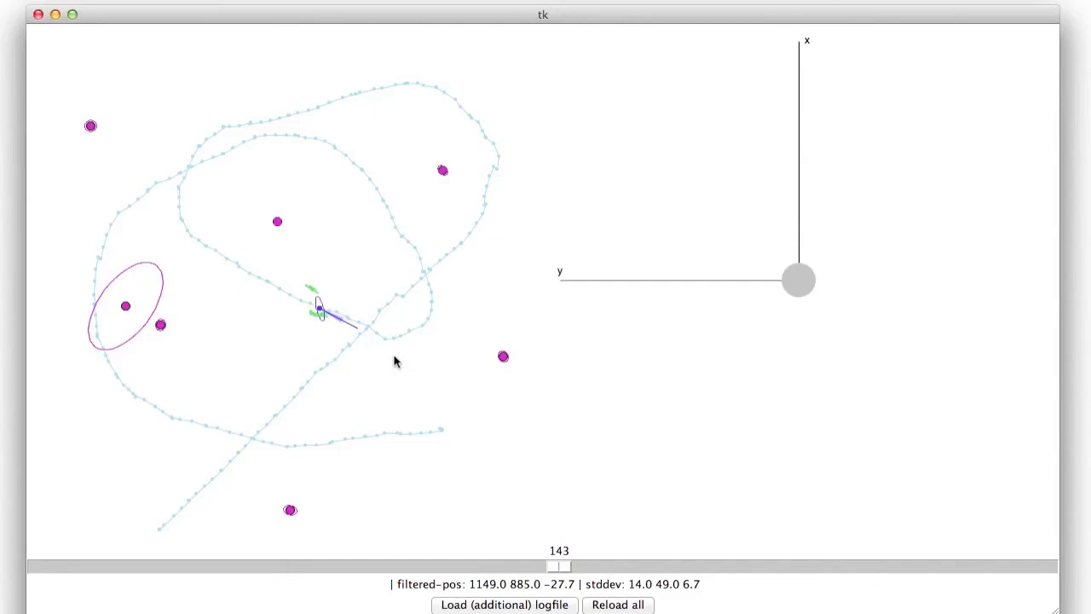
{"action": "mouse_move", "coordinate": [92, 309]}
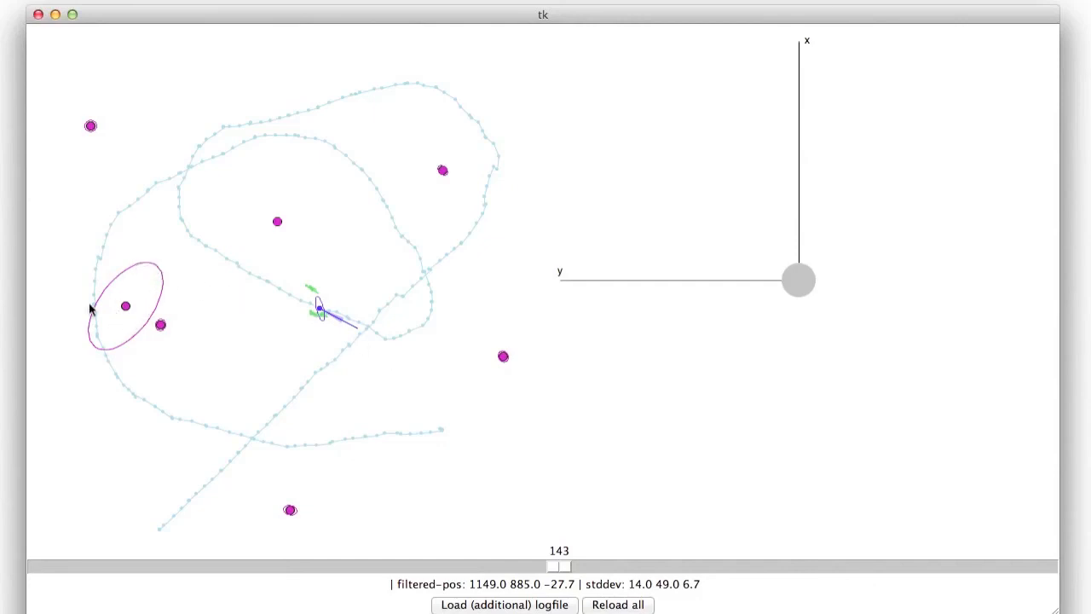
Compare step 122, before the extra landmark appears, with steps 269 and 165, ending at 262.
{"action": "left_click_drag", "start_coordinate": [559, 566], "coordinate": [486, 566]}
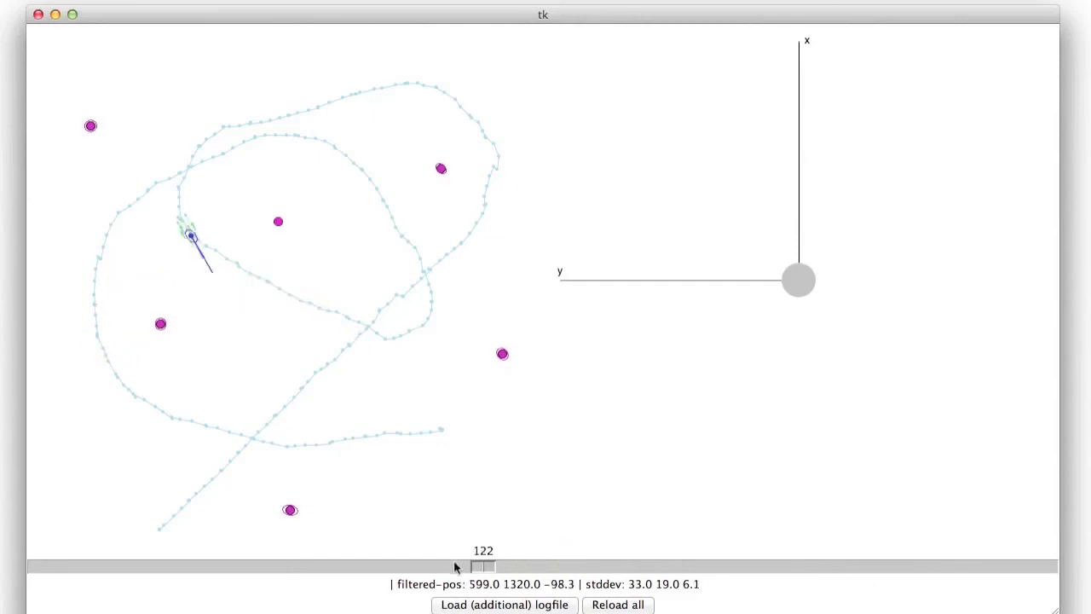
{"action": "left_click_drag", "start_coordinate": [484, 567], "coordinate": [606, 567]}
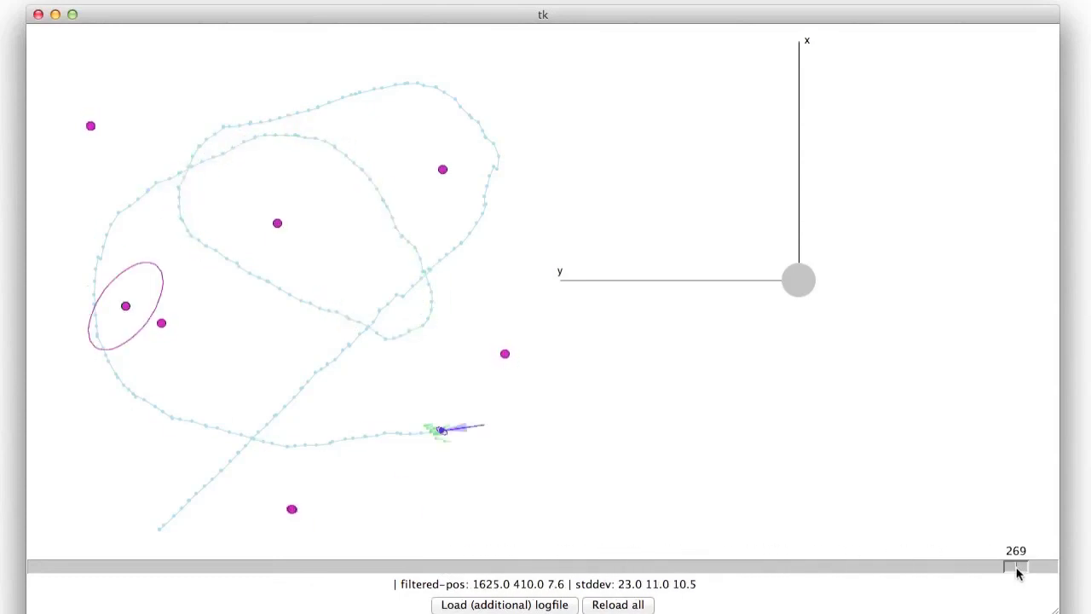
{"action": "left_click_drag", "start_coordinate": [1017, 568], "coordinate": [554, 568]}
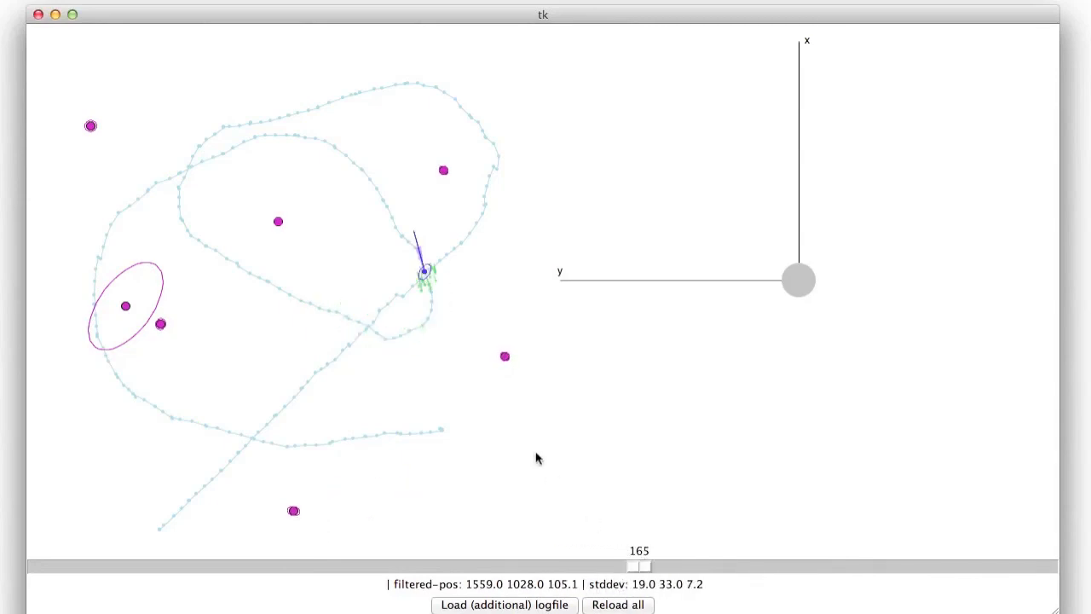
{"action": "mouse_move", "coordinate": [138, 328]}
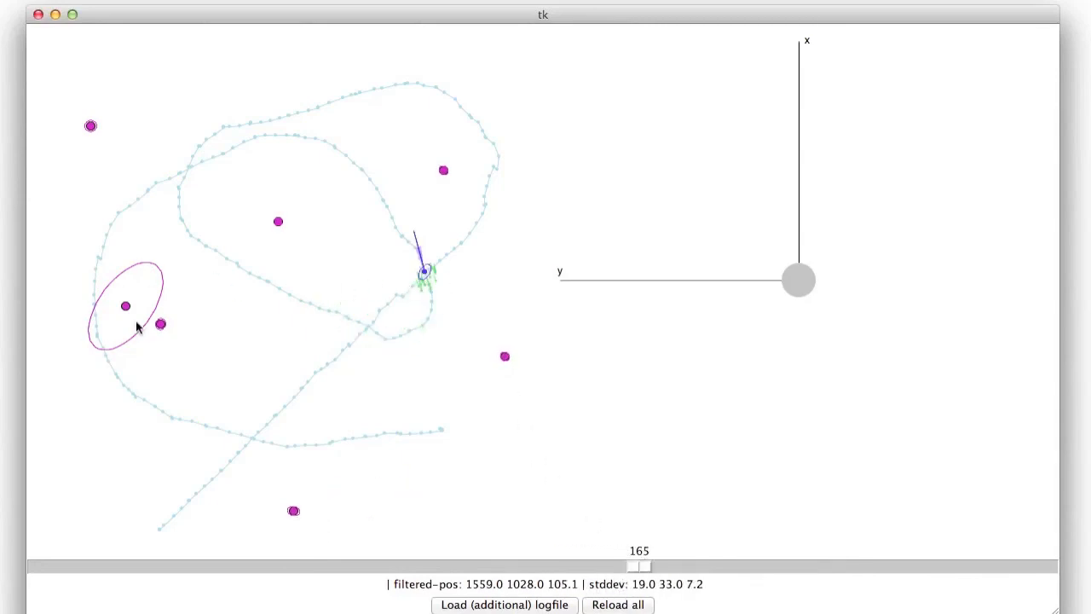
{"action": "left_click_drag", "start_coordinate": [640, 565], "coordinate": [595, 565]}
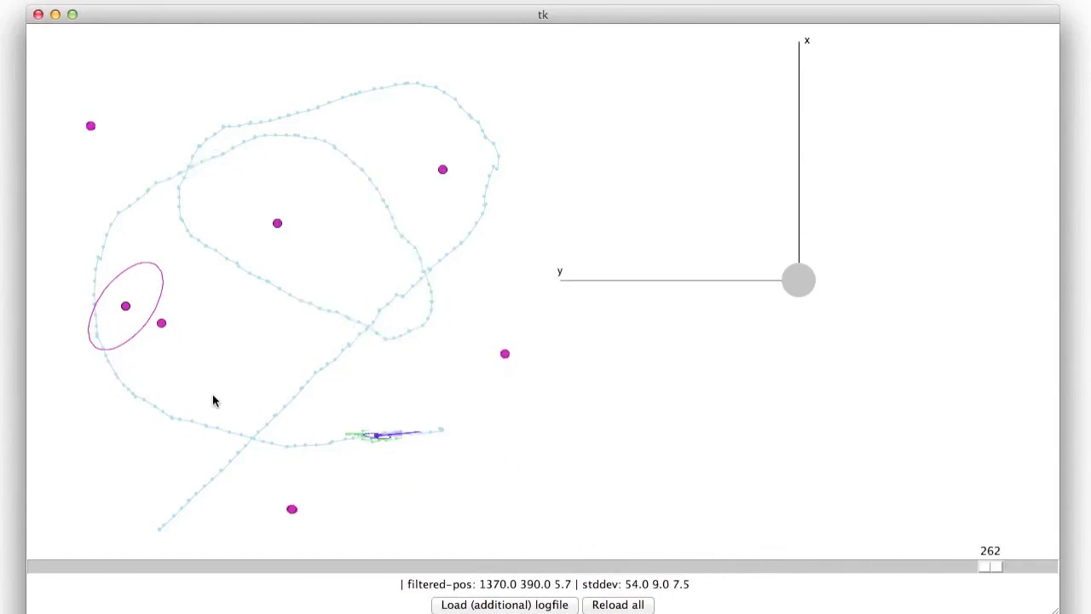
{"action": "mouse_move", "coordinate": [125, 313]}
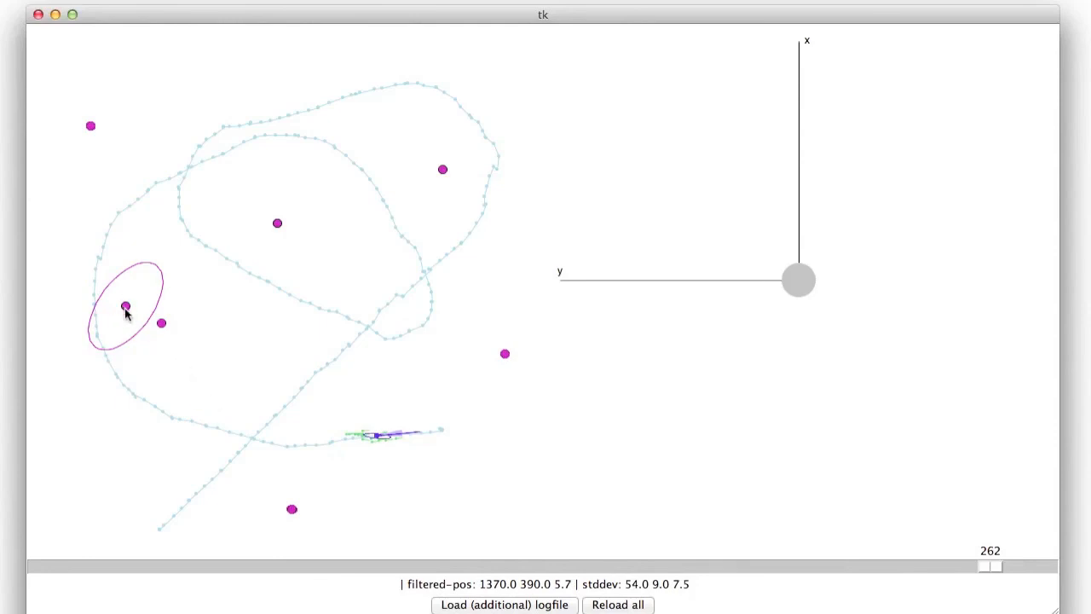